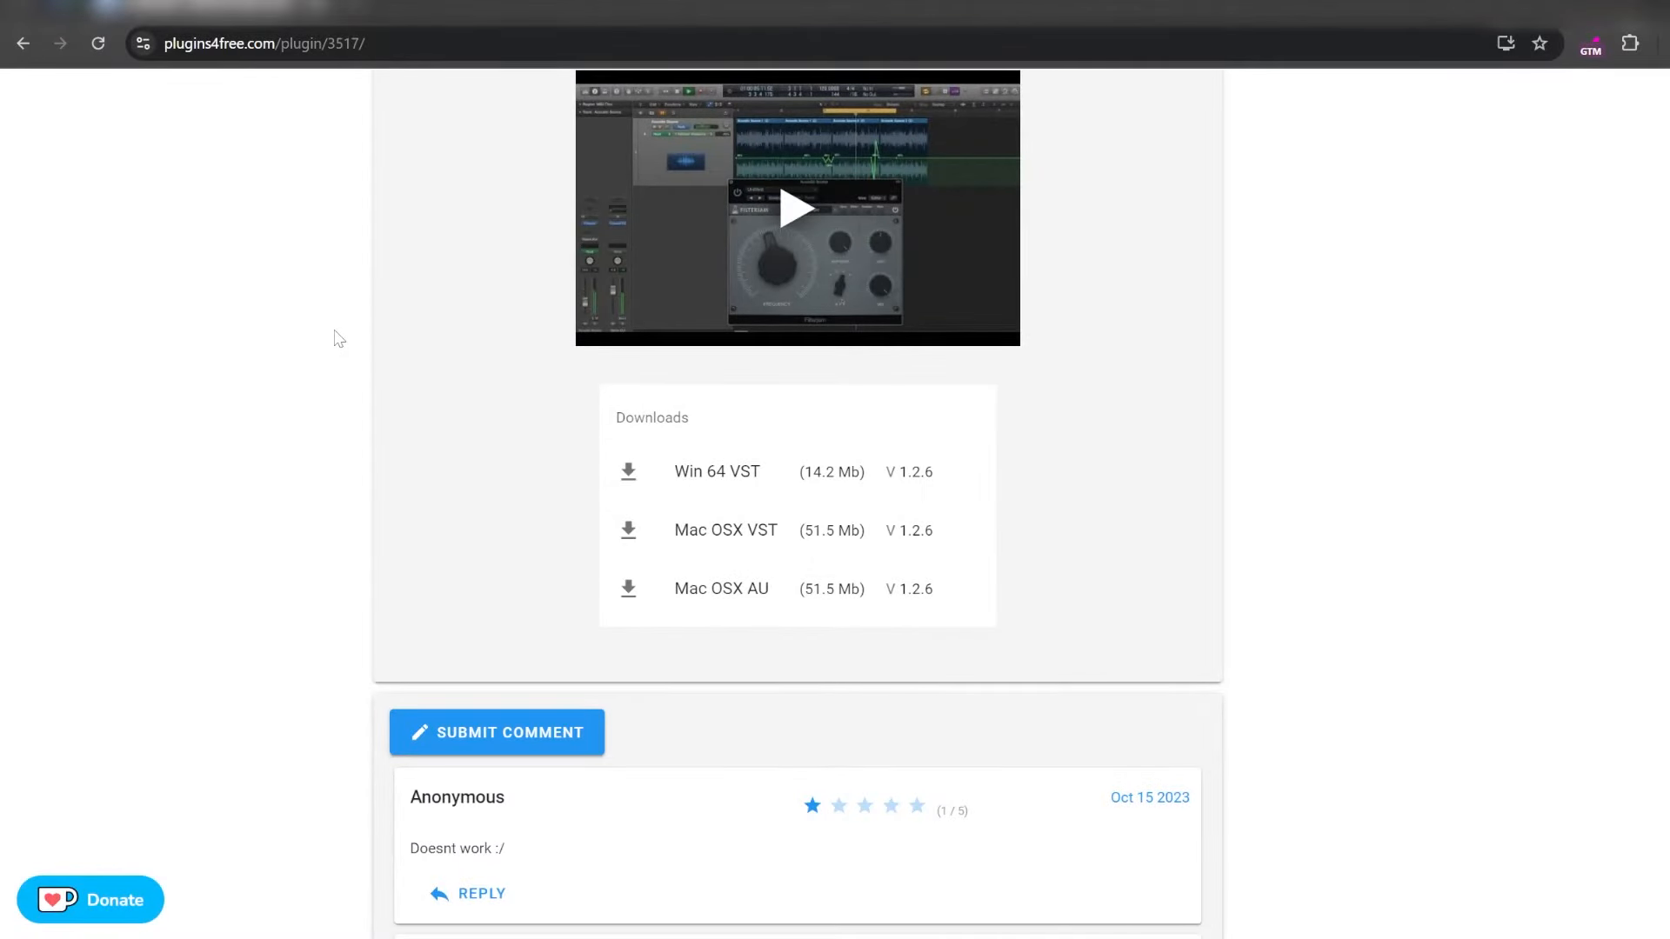
pyautogui.moveTo(353, 367)
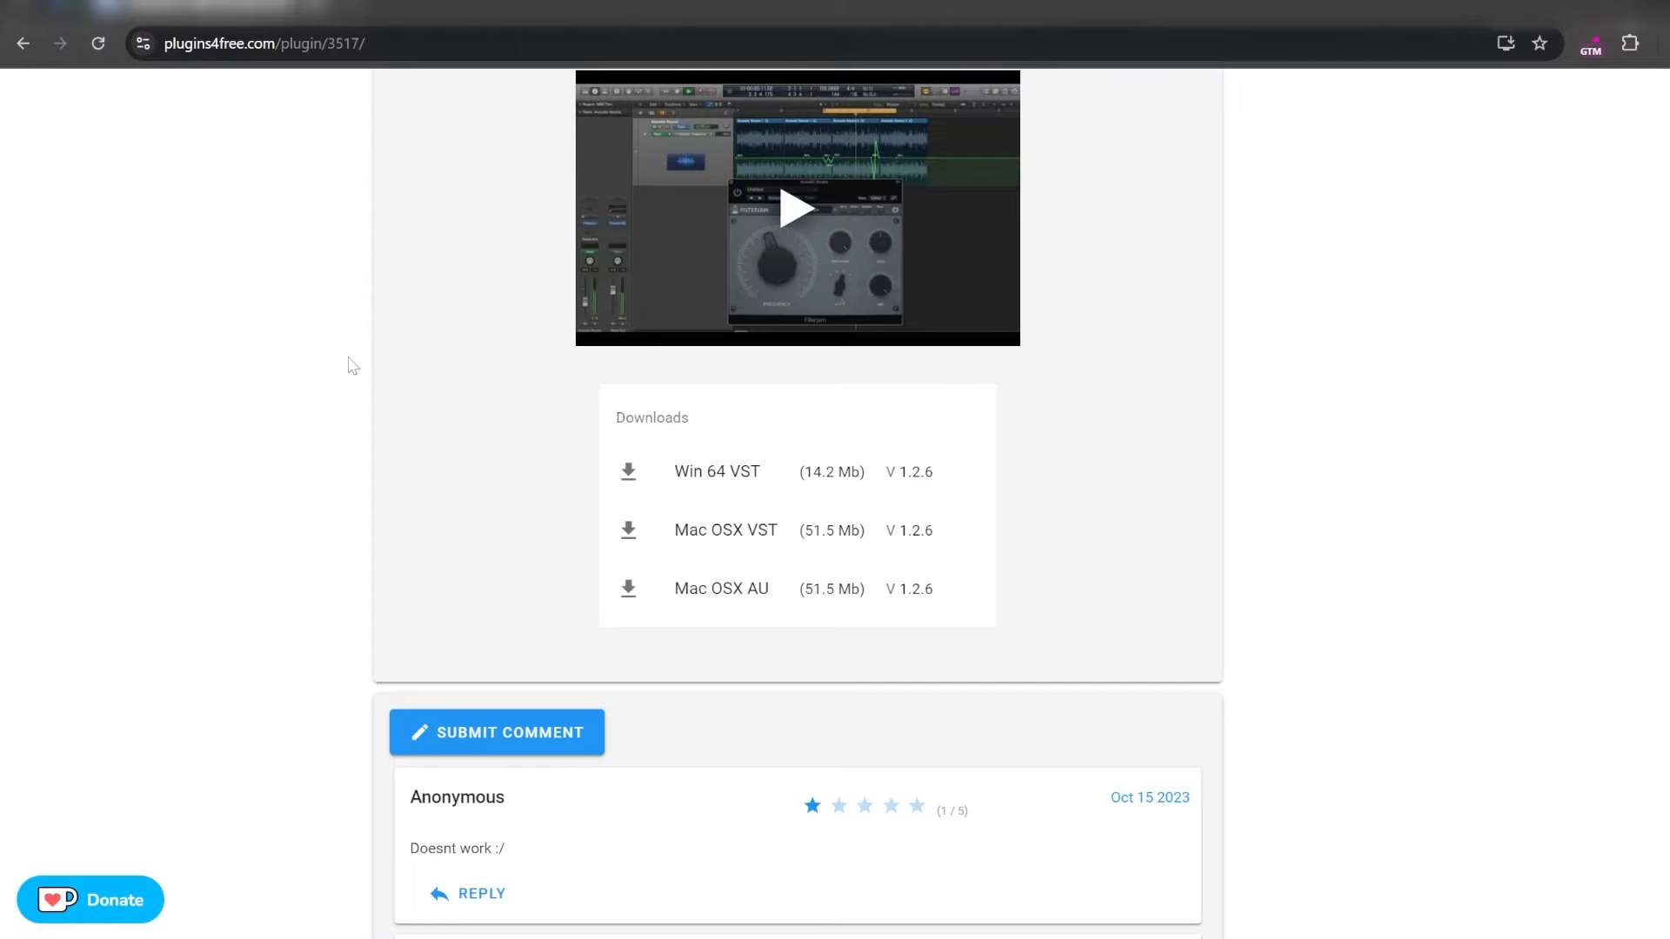
pyautogui.moveTo(661, 494)
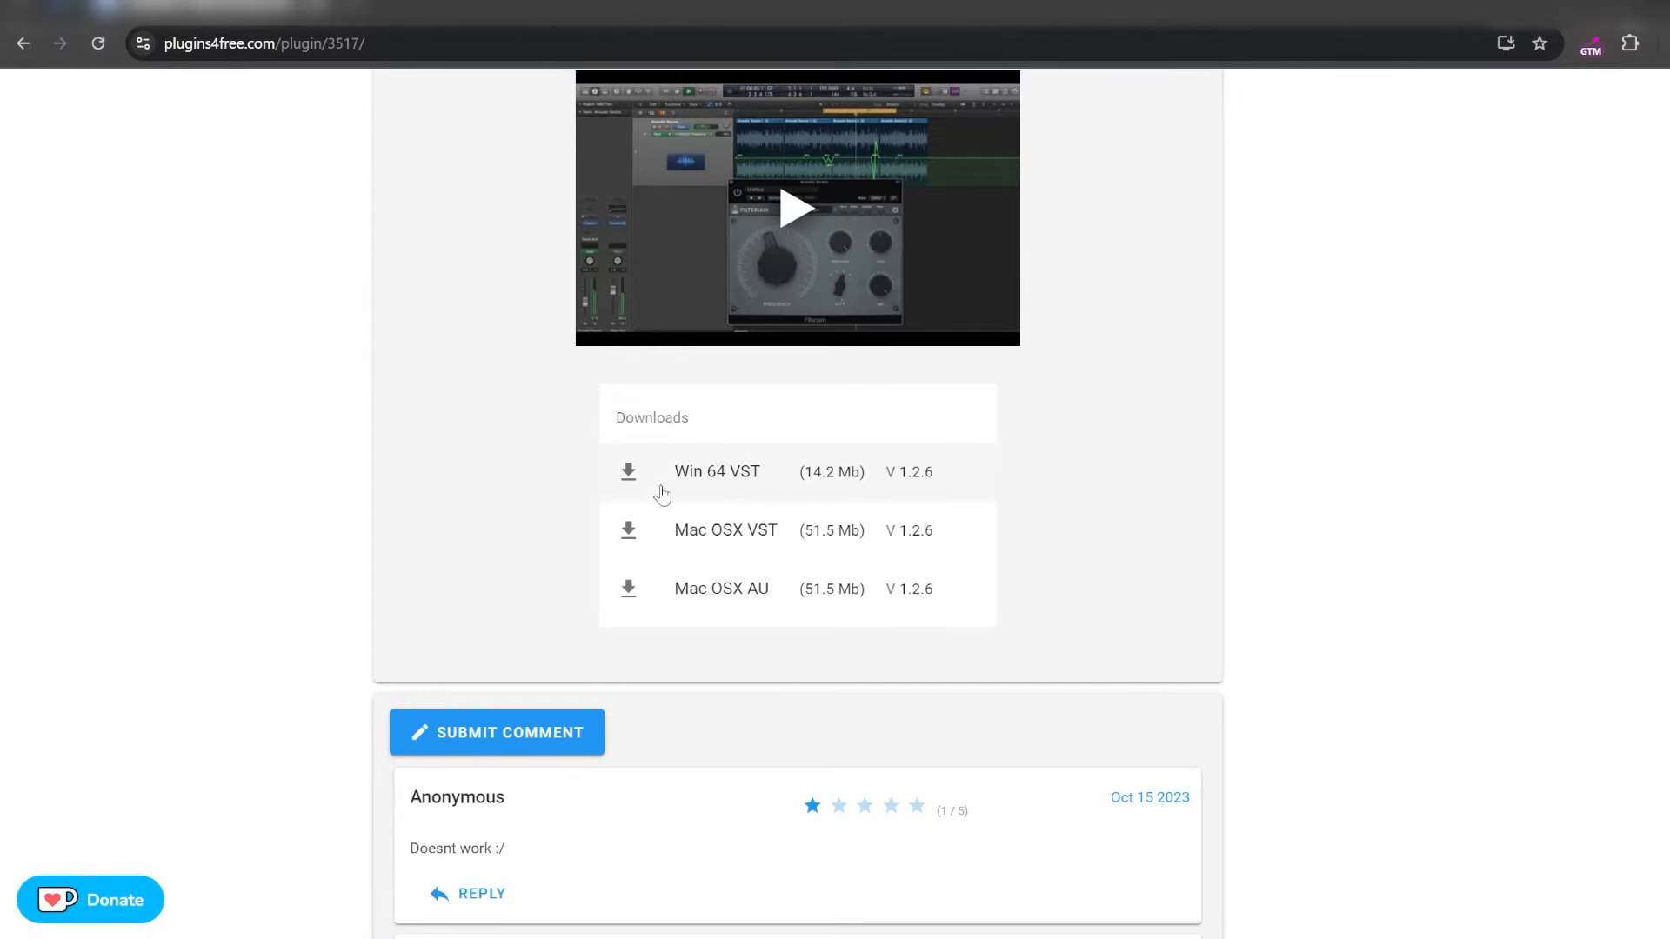
pyautogui.moveTo(884, 487)
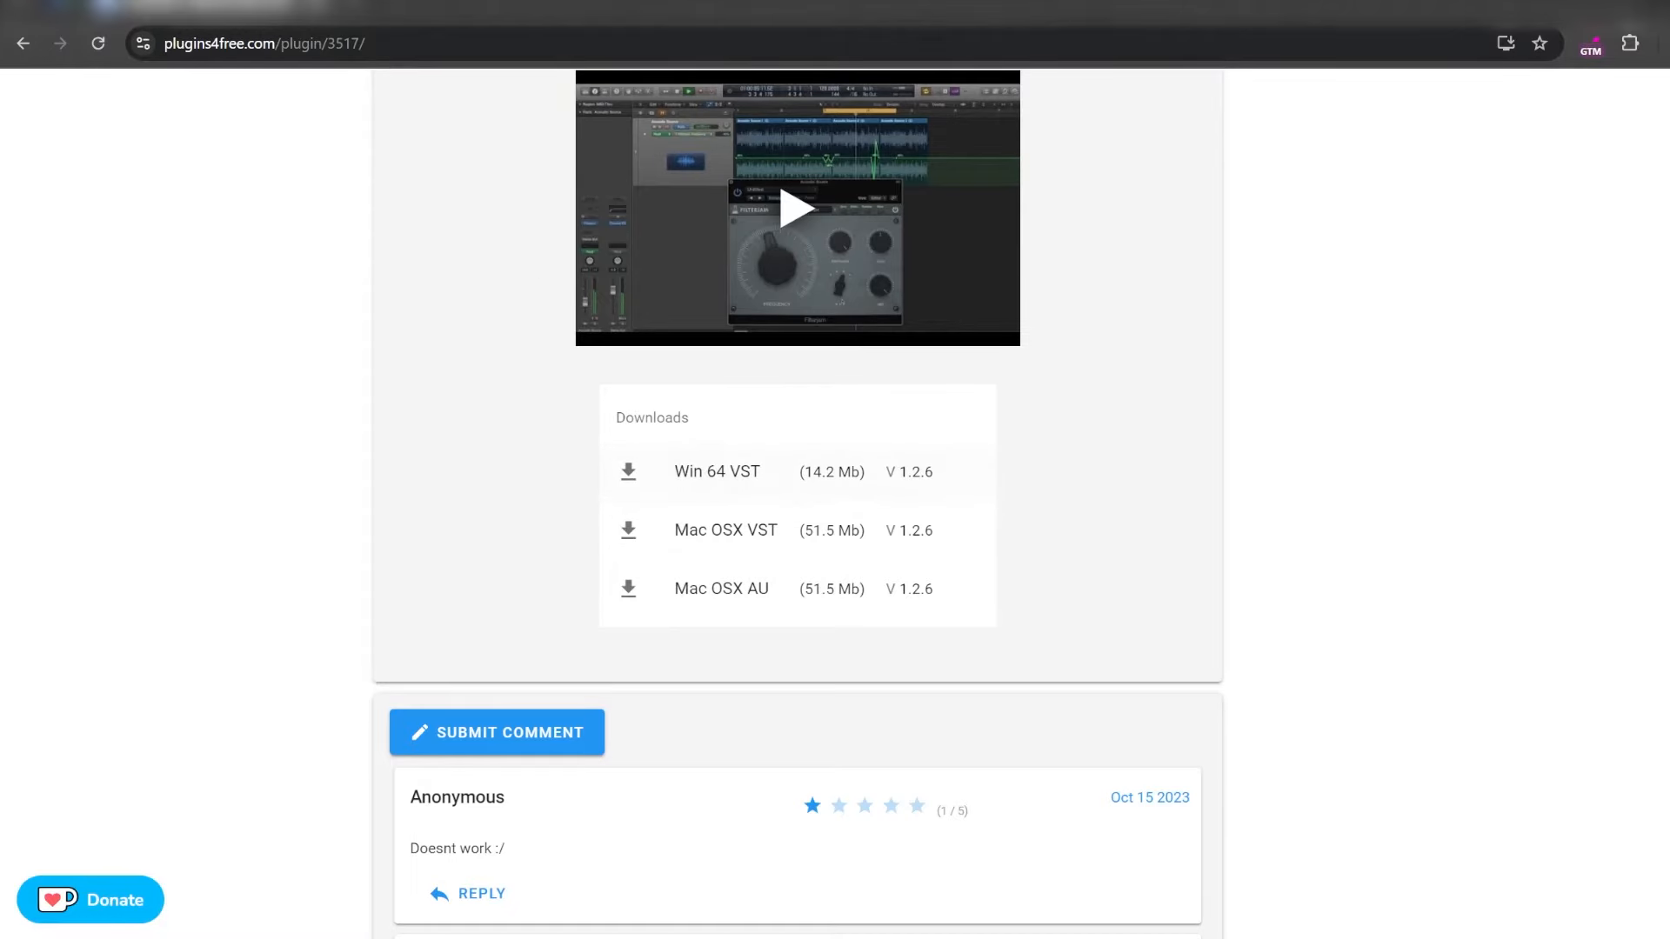
pyautogui.moveTo(628, 472)
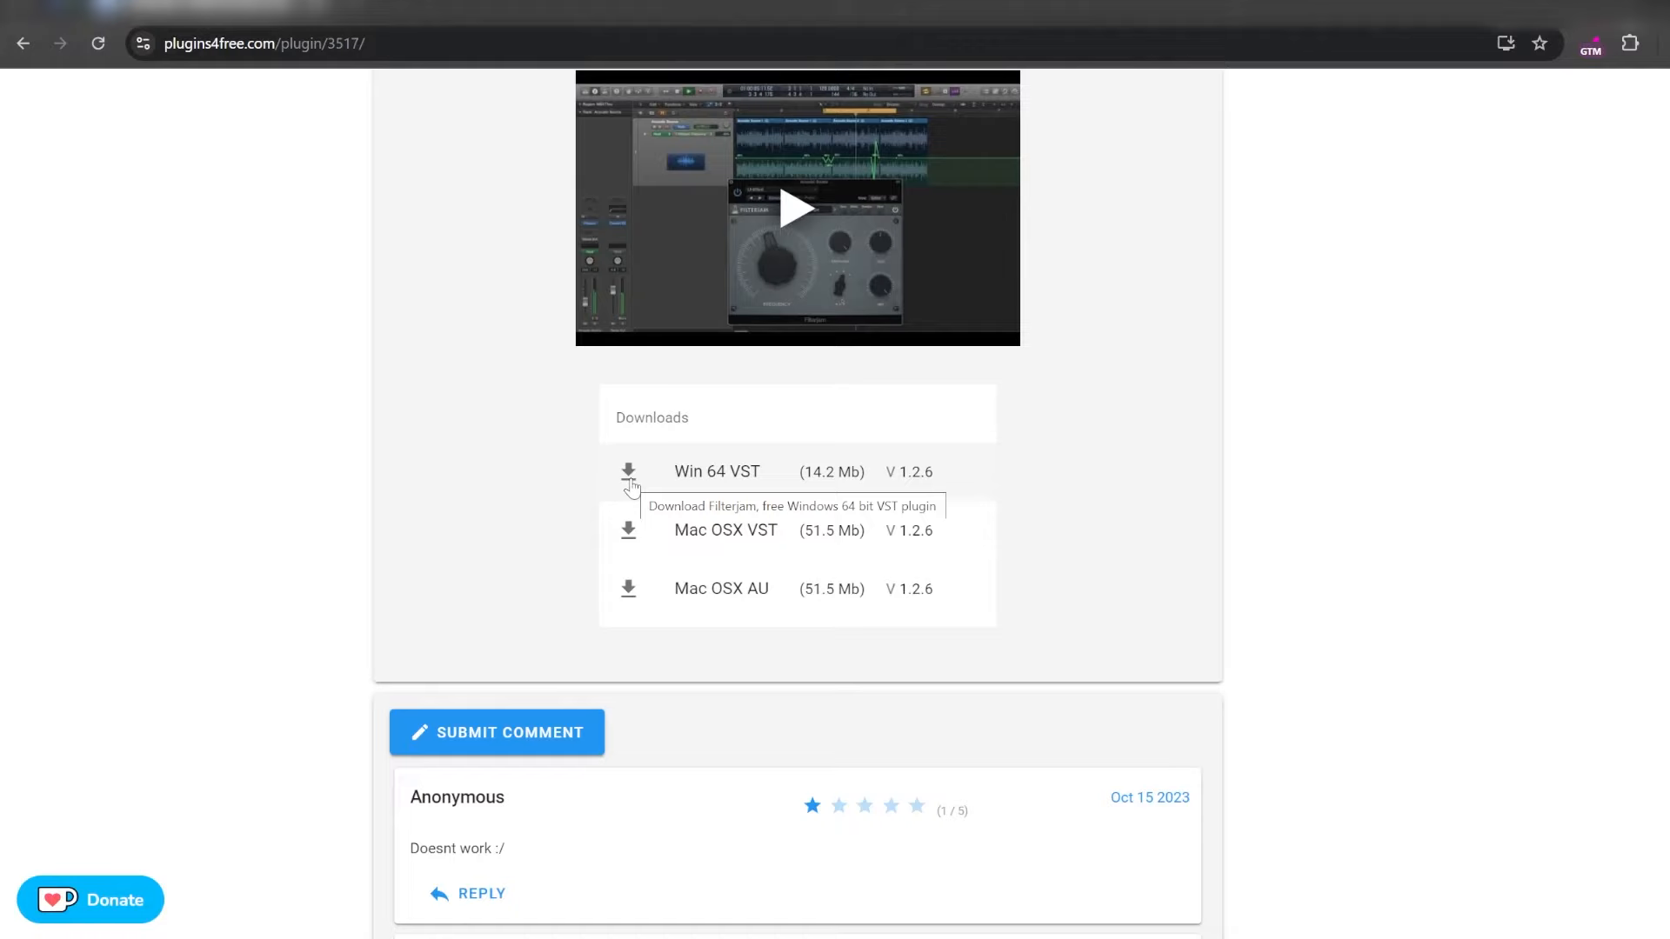
# - Download the Win 64 VST Filterjam zip and save it into Downloads
pyautogui.click(628, 472)
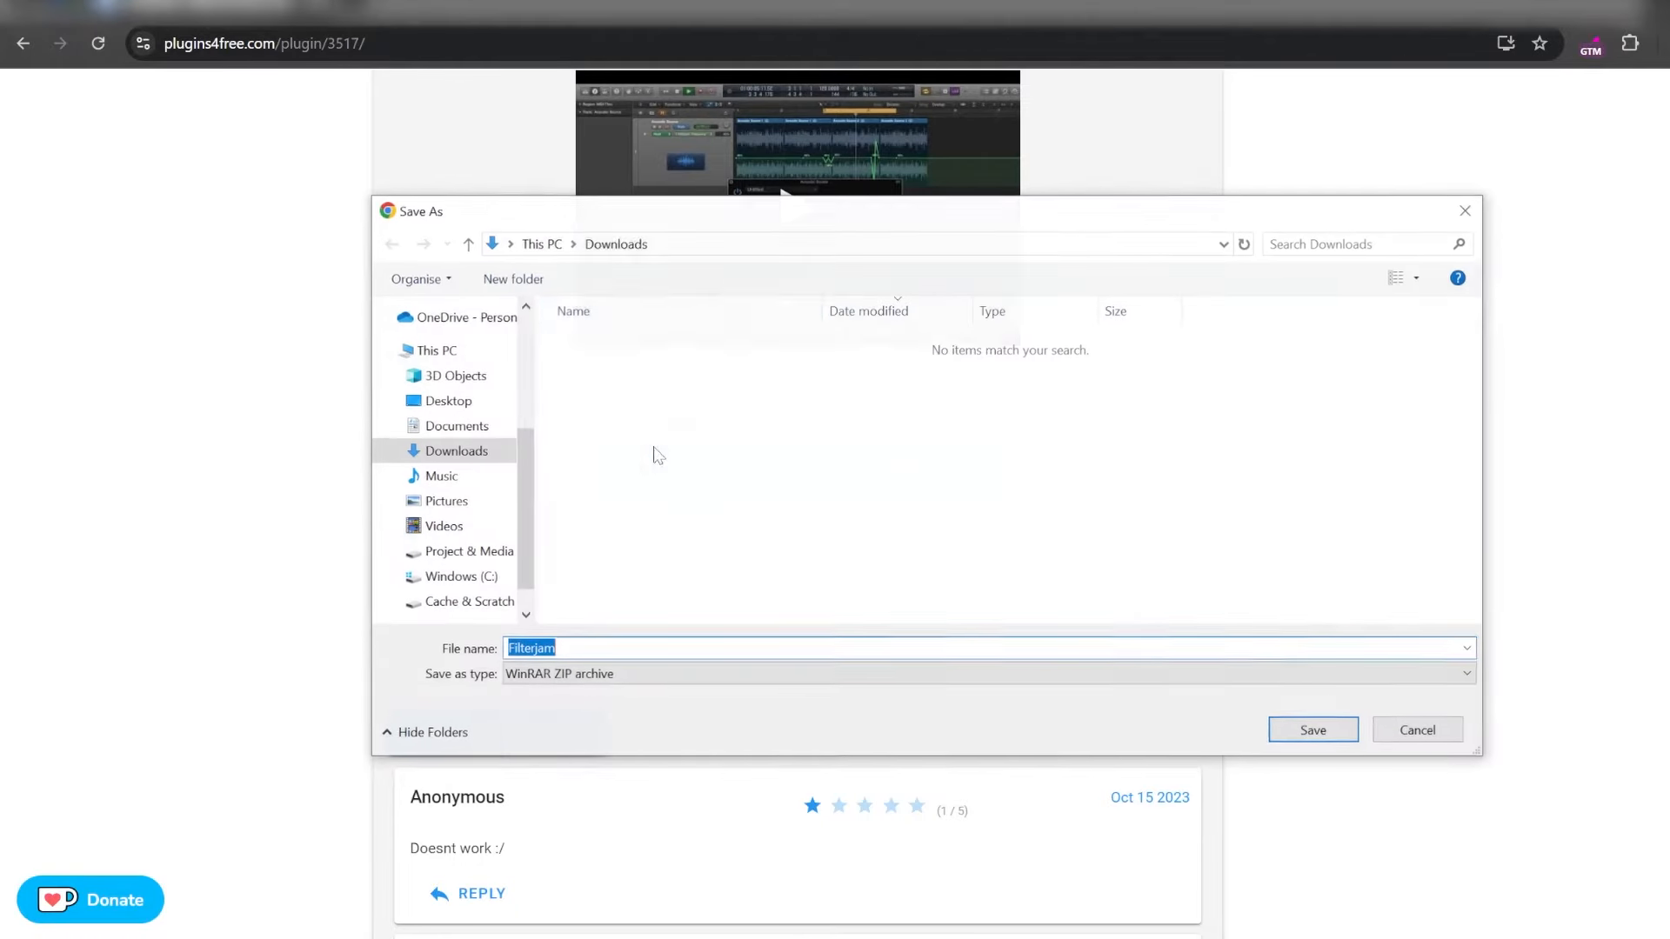
pyautogui.moveTo(1312, 729)
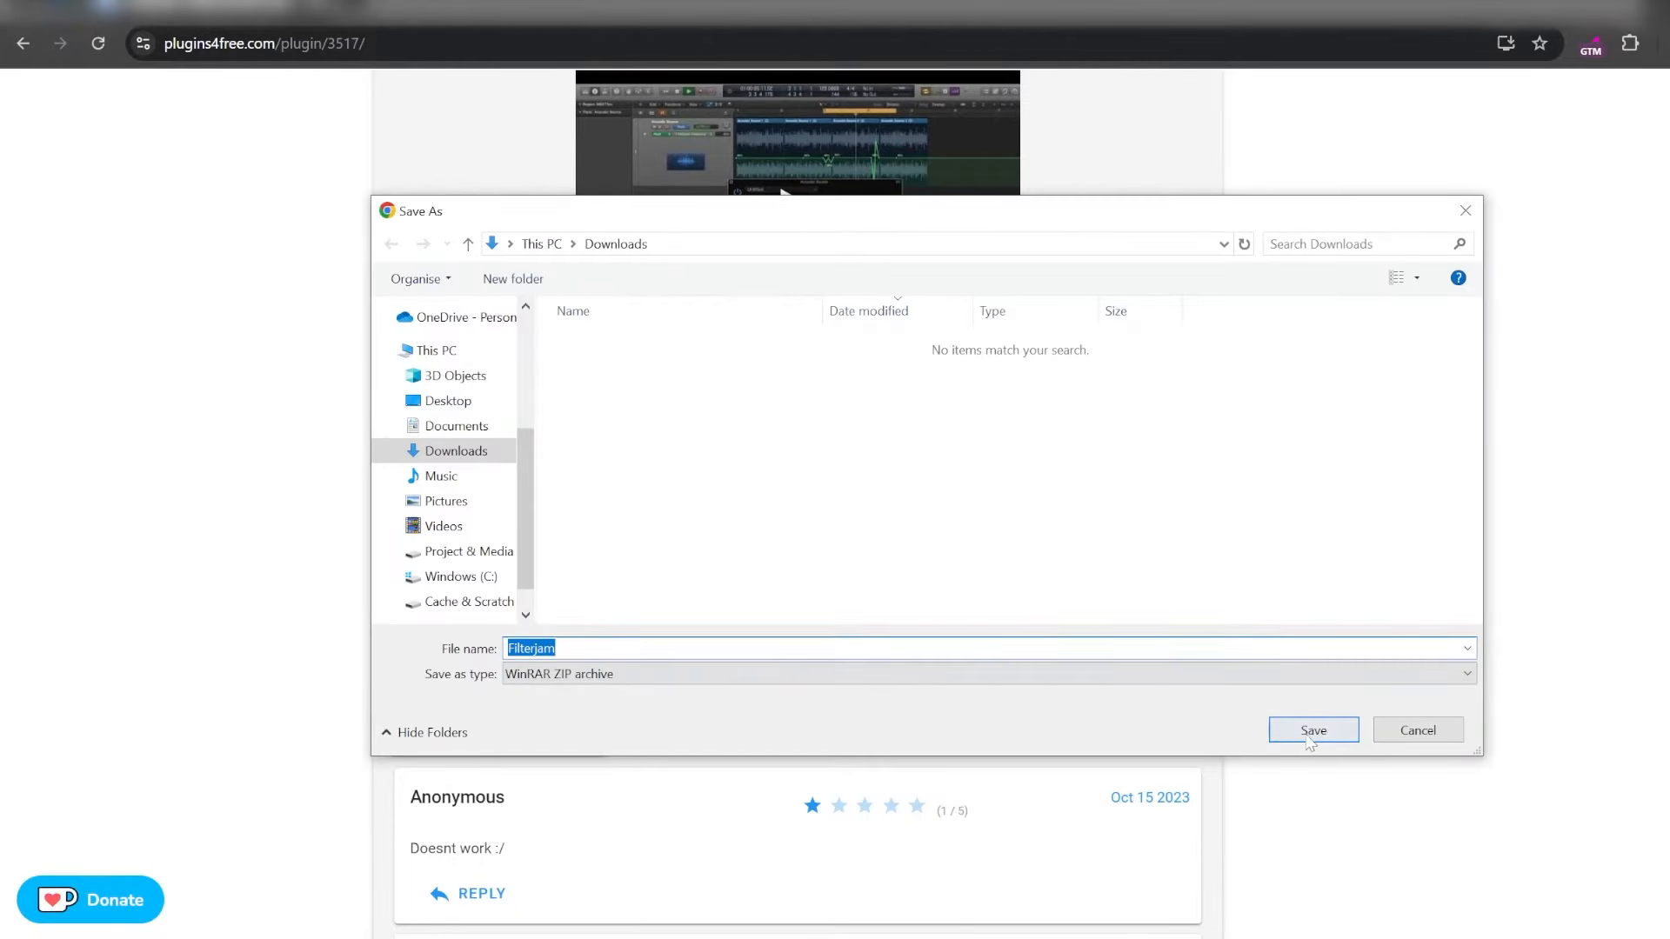
pyautogui.click(1311, 729)
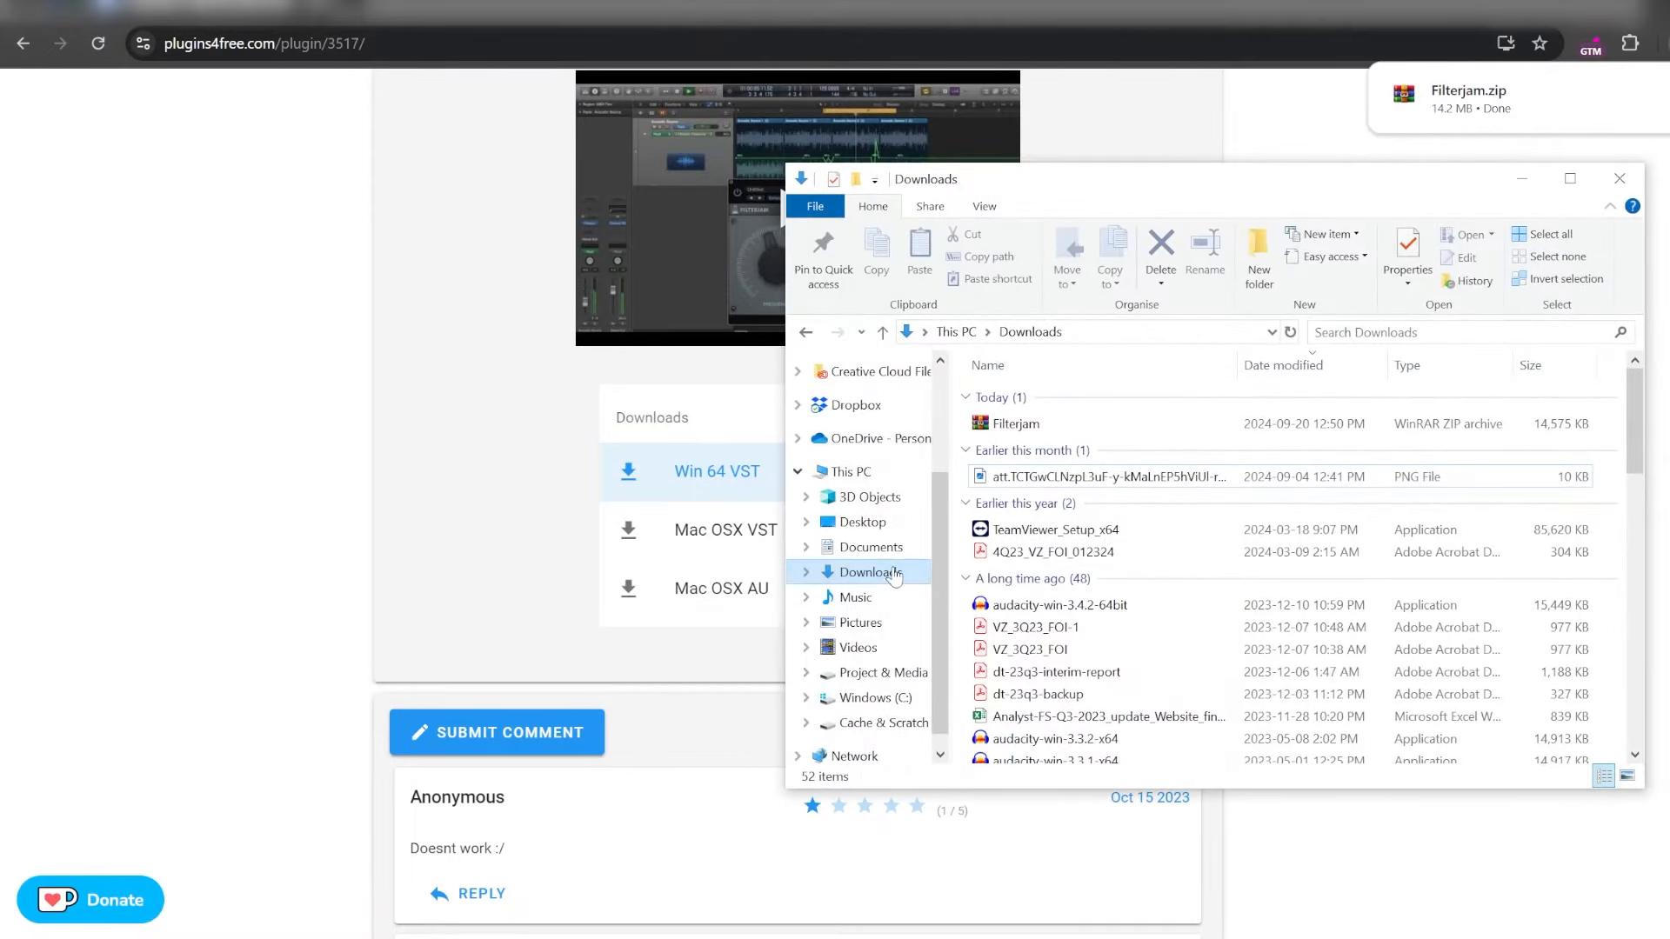
# - Select the Filterjam zip in Downloads and switch to the Windows (C:) drive
pyautogui.click(1013, 423)
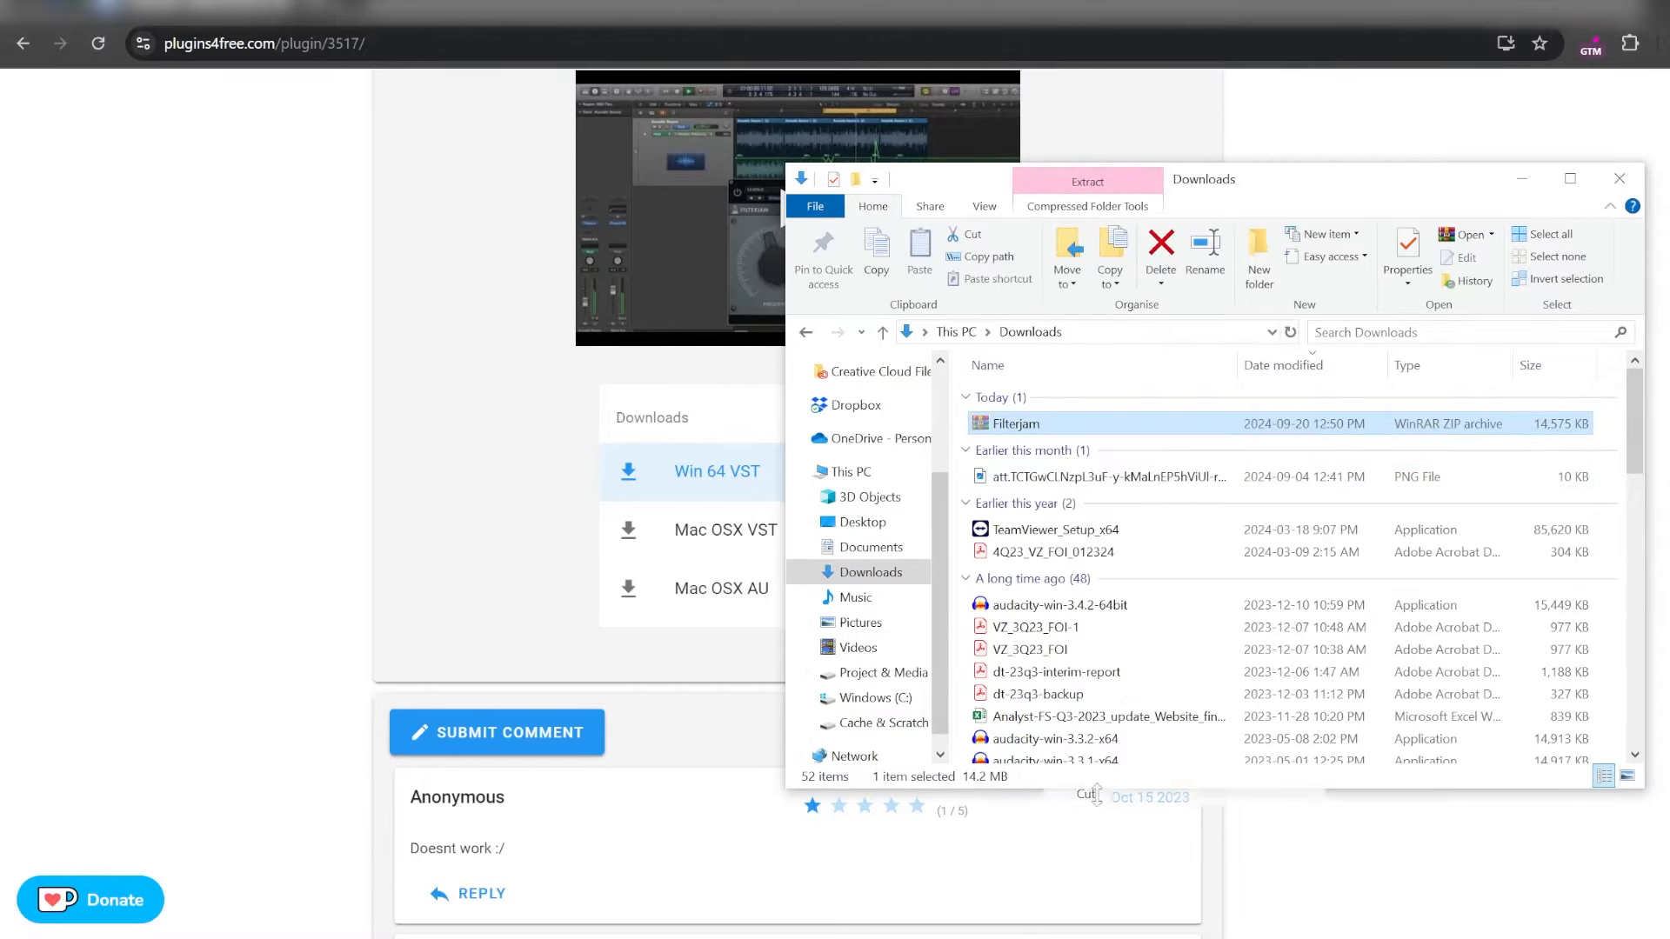
pyautogui.moveTo(1013, 436)
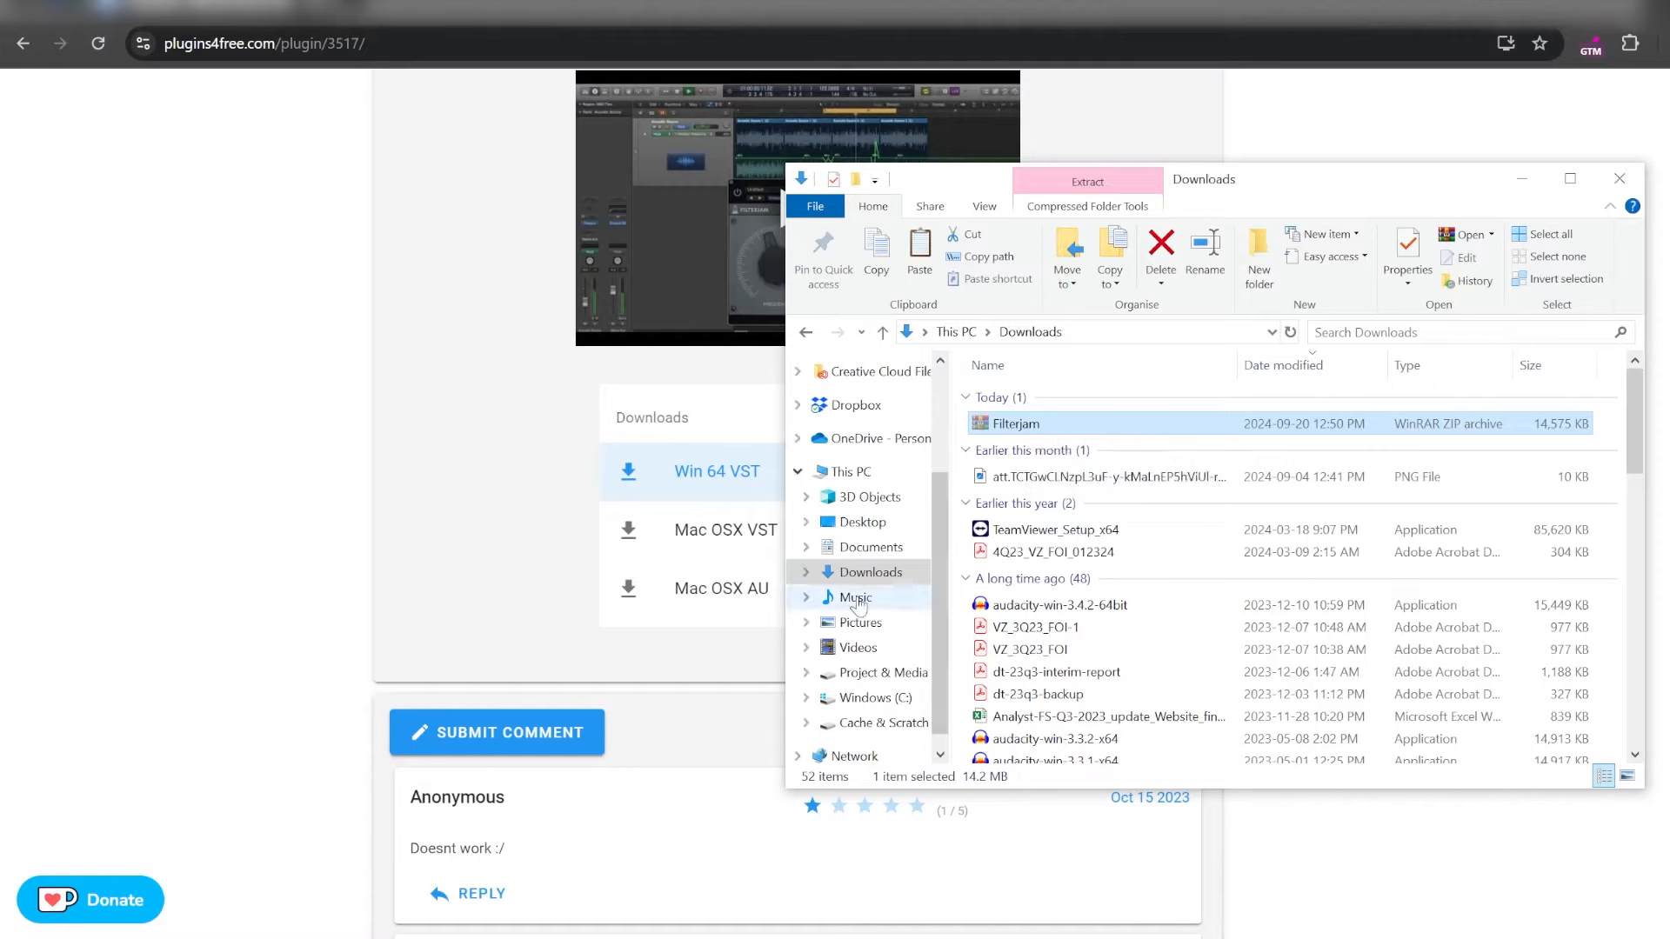
pyautogui.click(875, 663)
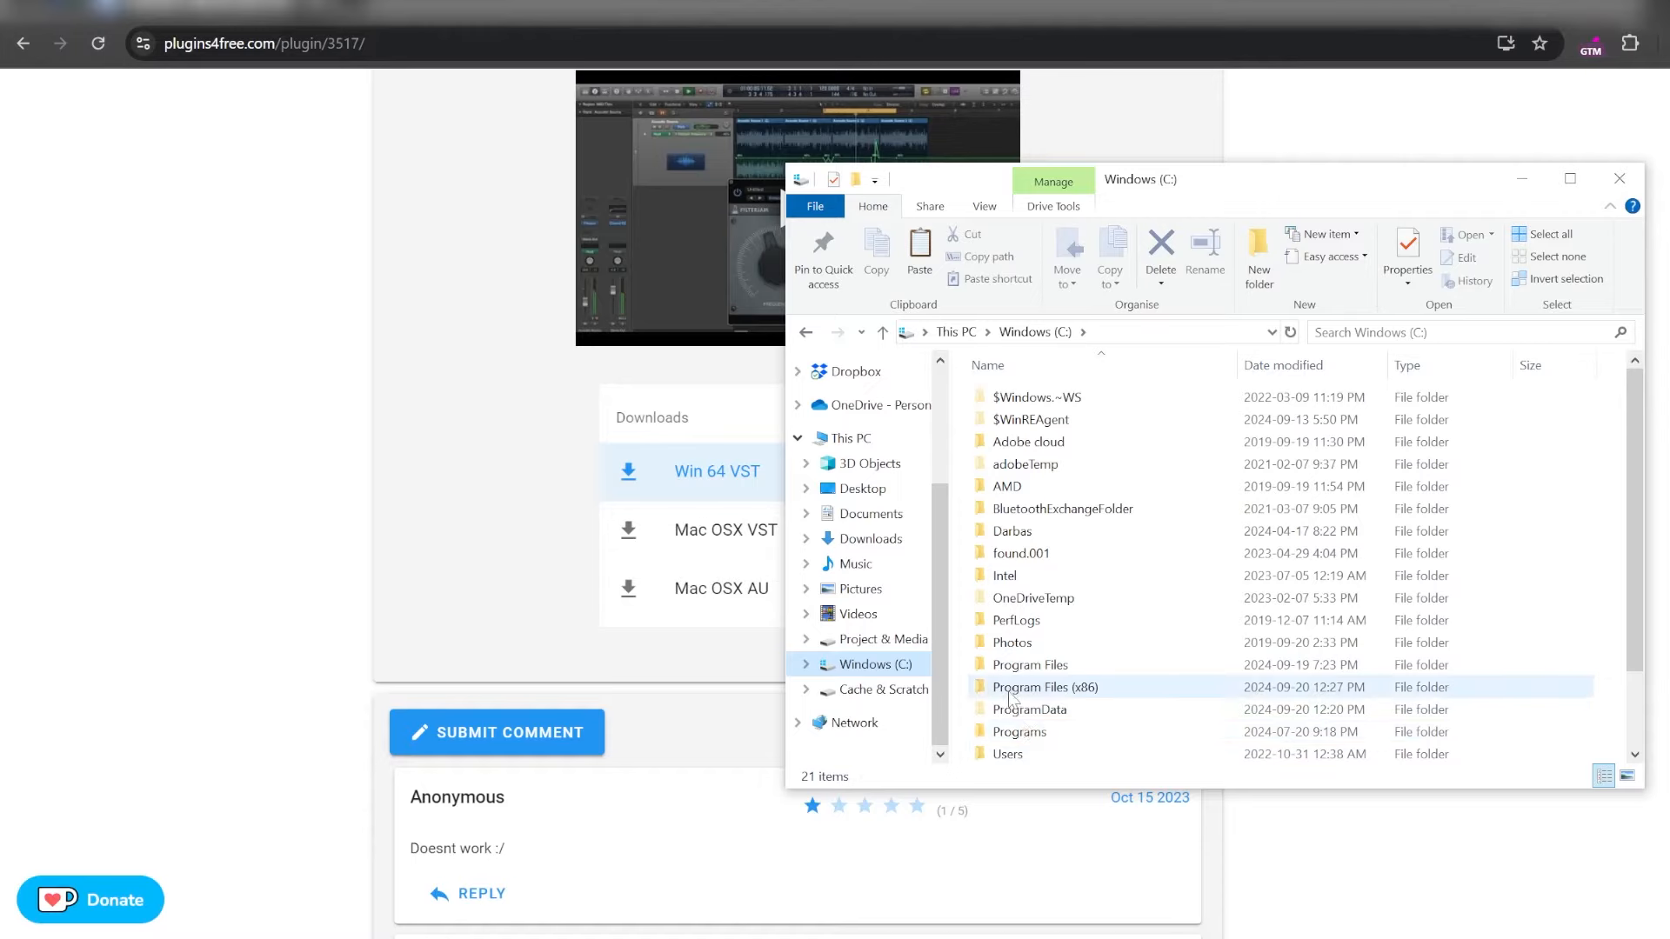
pyautogui.moveTo(1008, 694)
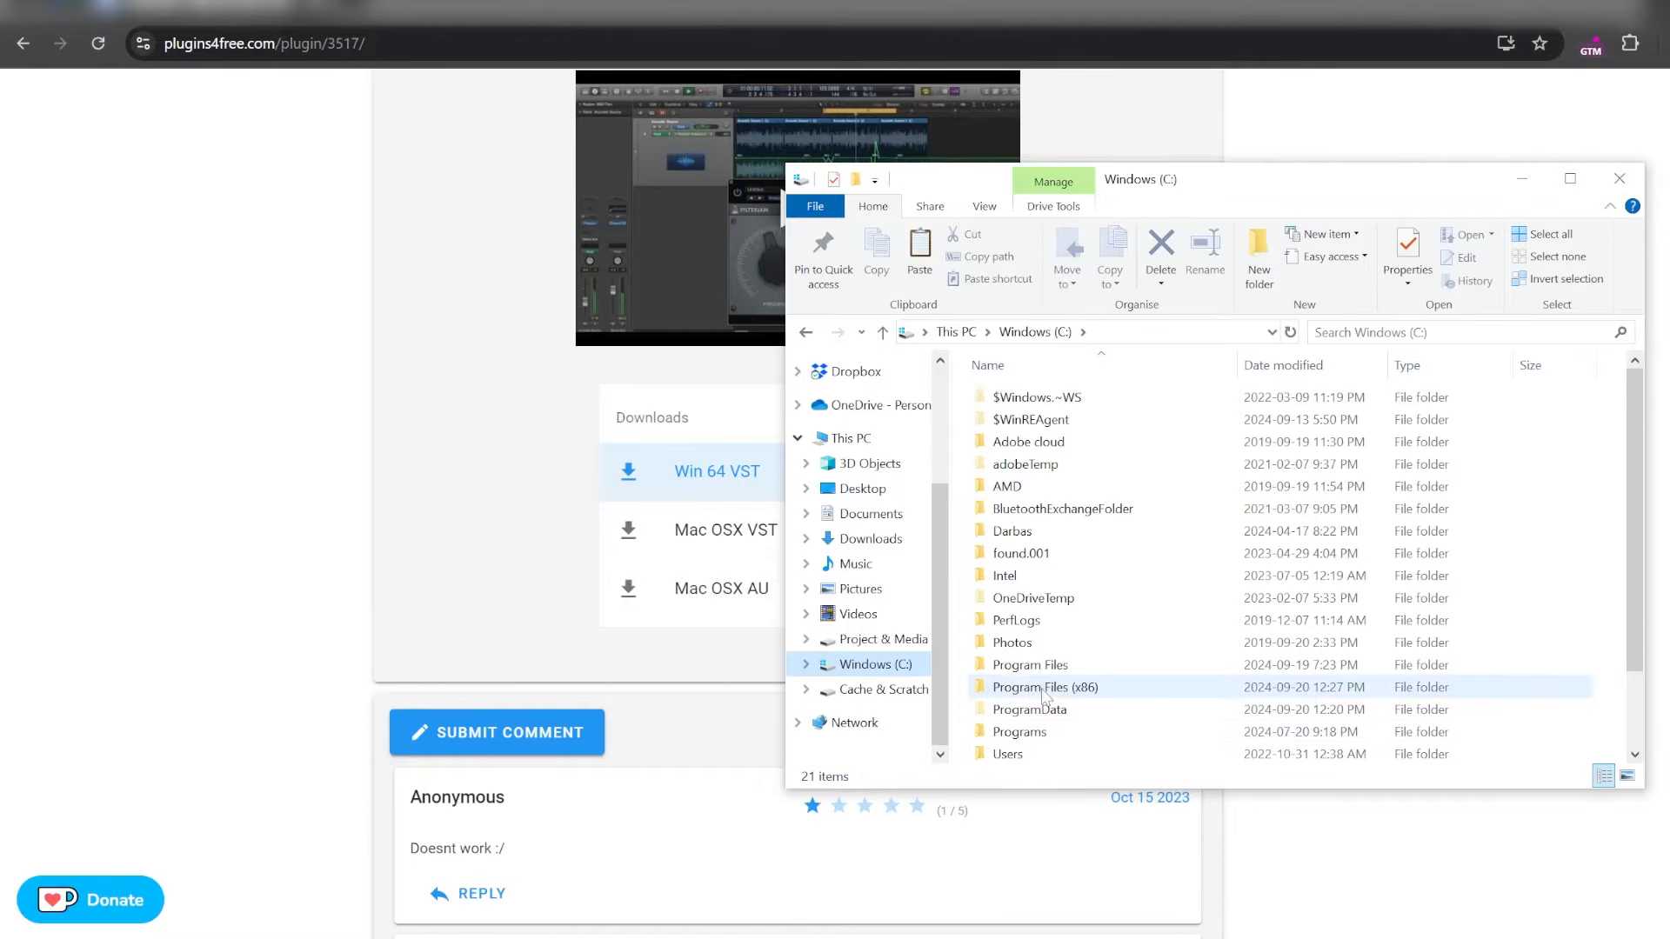
pyautogui.moveTo(1044, 687)
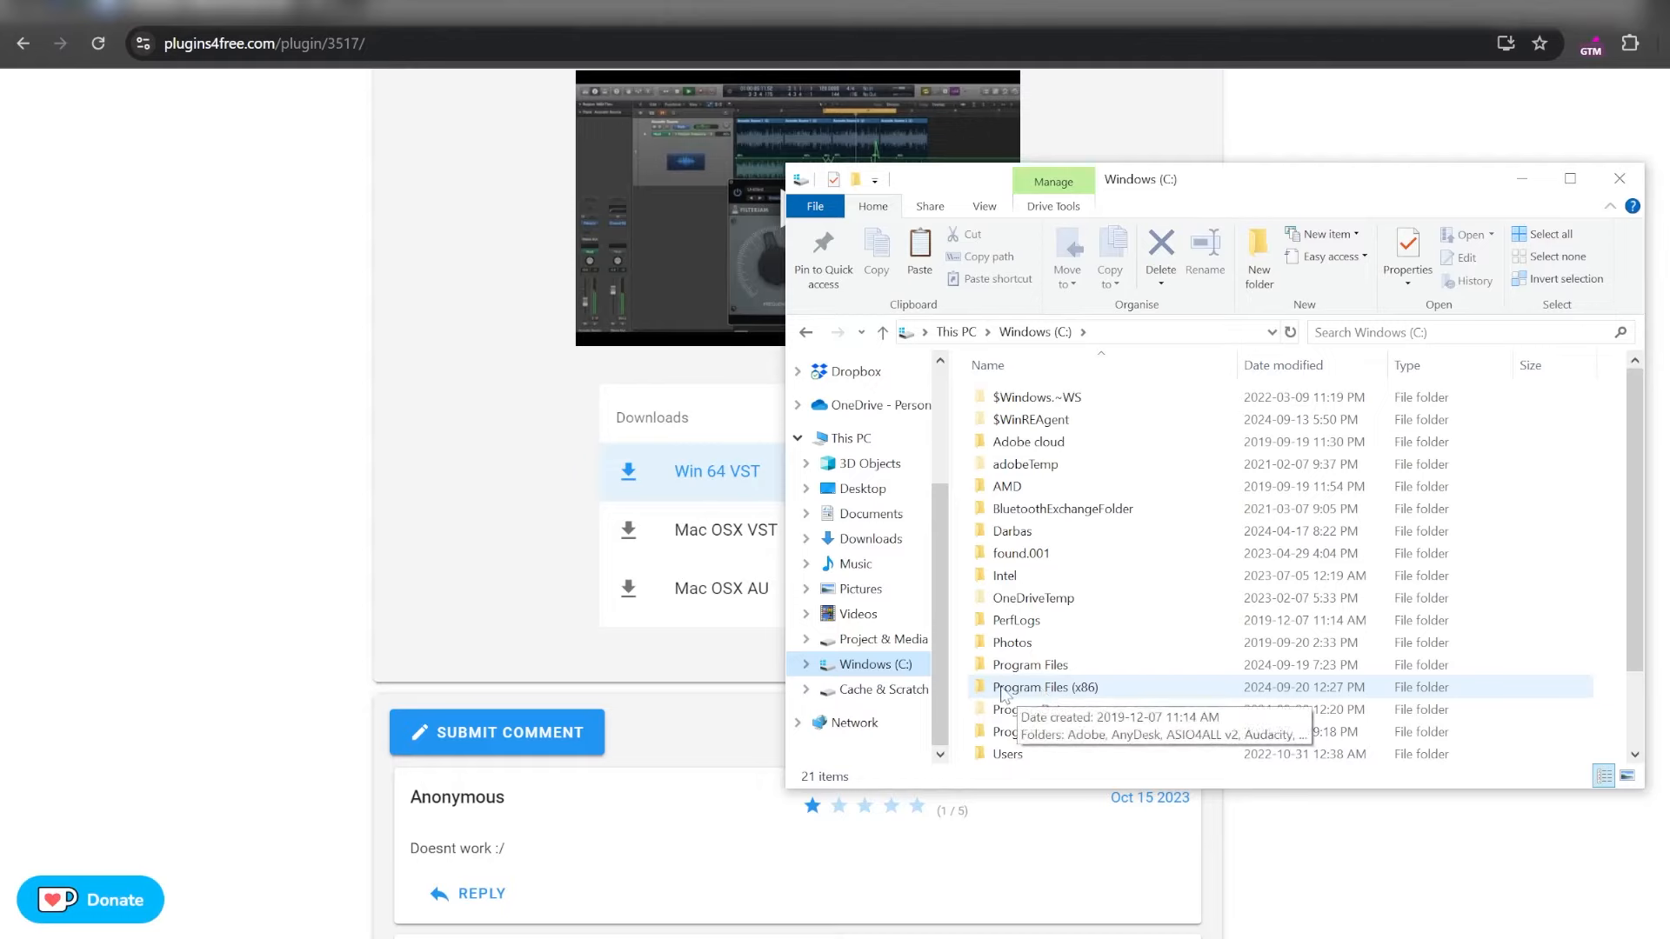
# - Navigate into Program Files (x86) > Steinberg > VSTPlugins as the move destination
pyautogui.doubleClick(1045, 687)
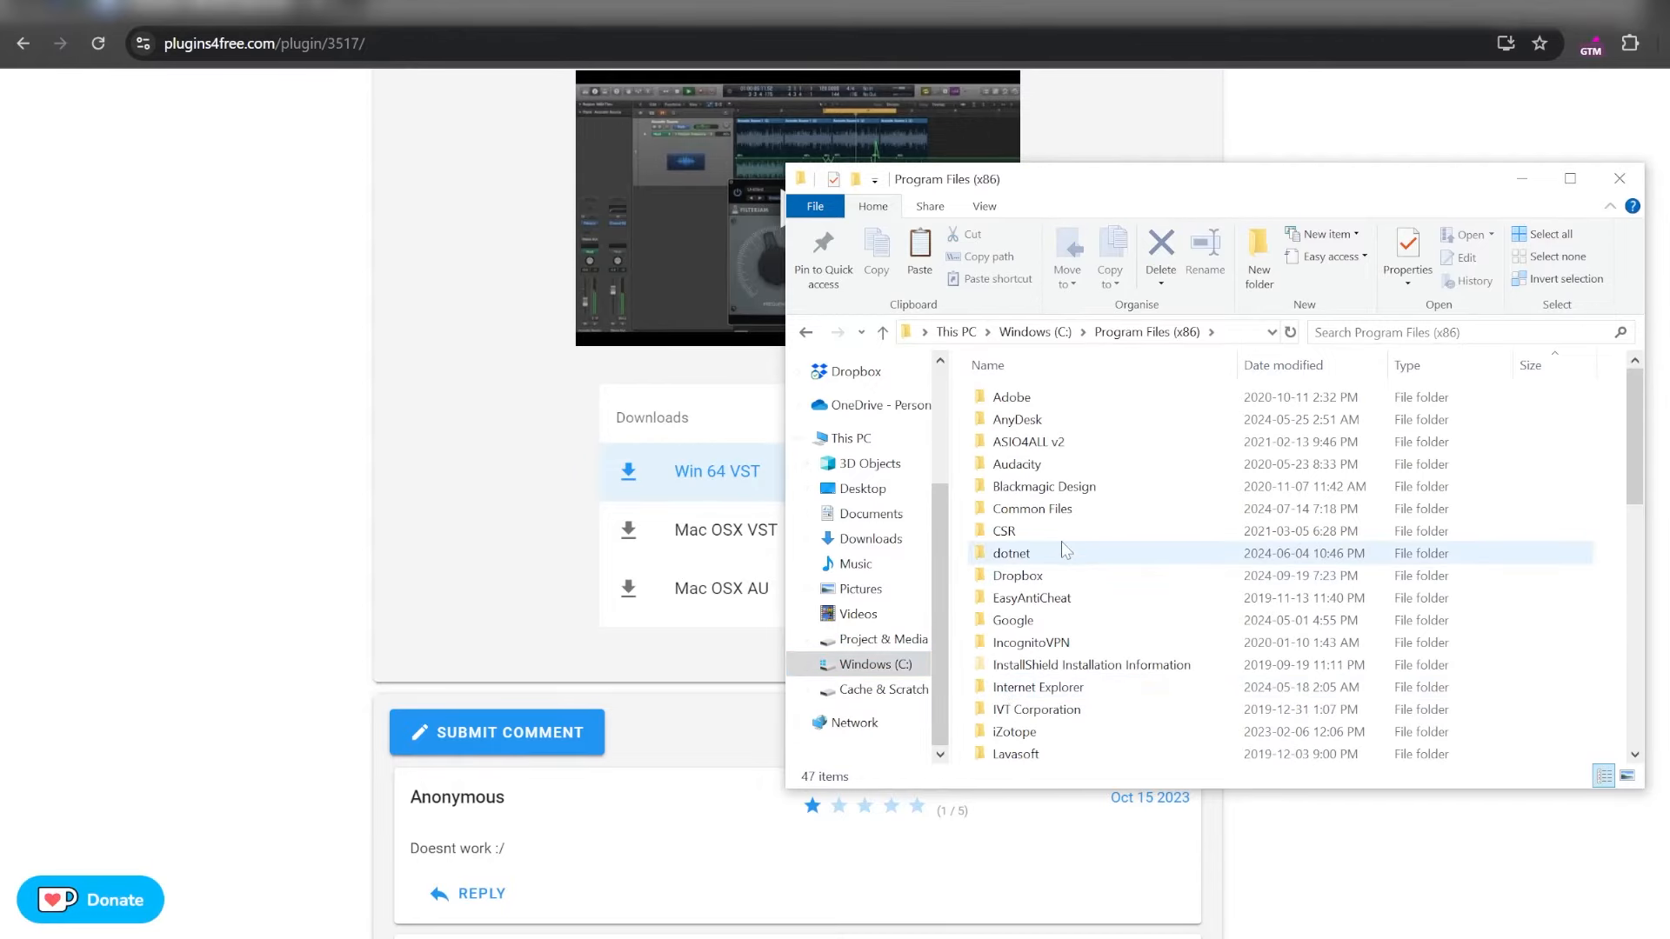
pyautogui.scroll(-3)
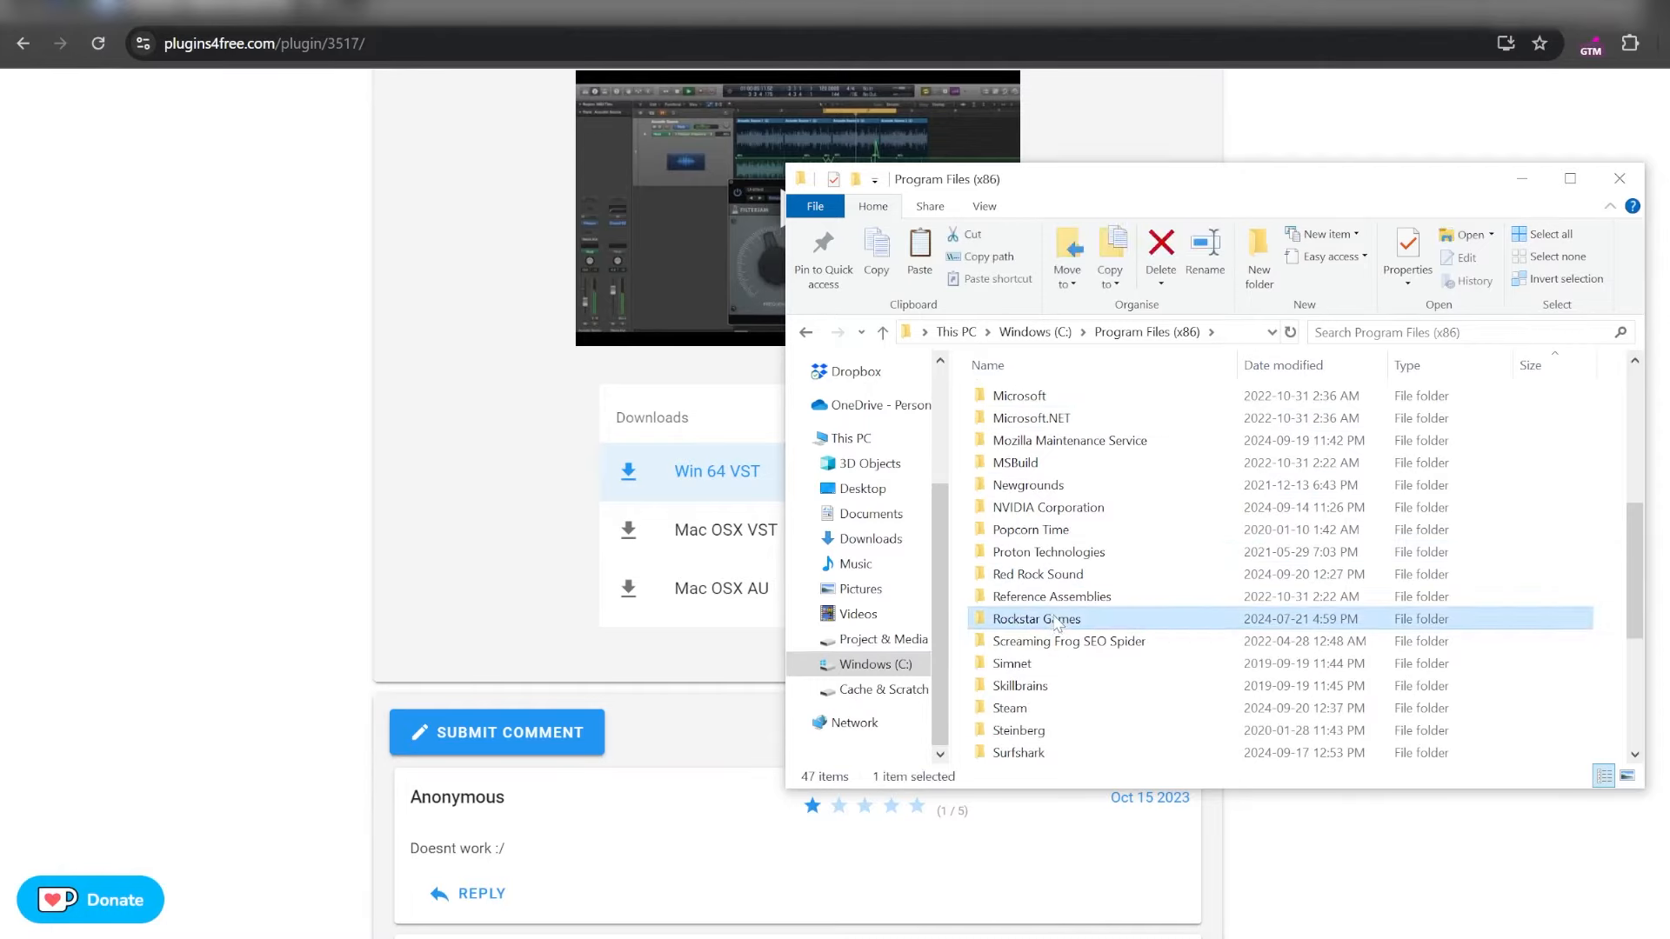
pyautogui.click(1009, 708)
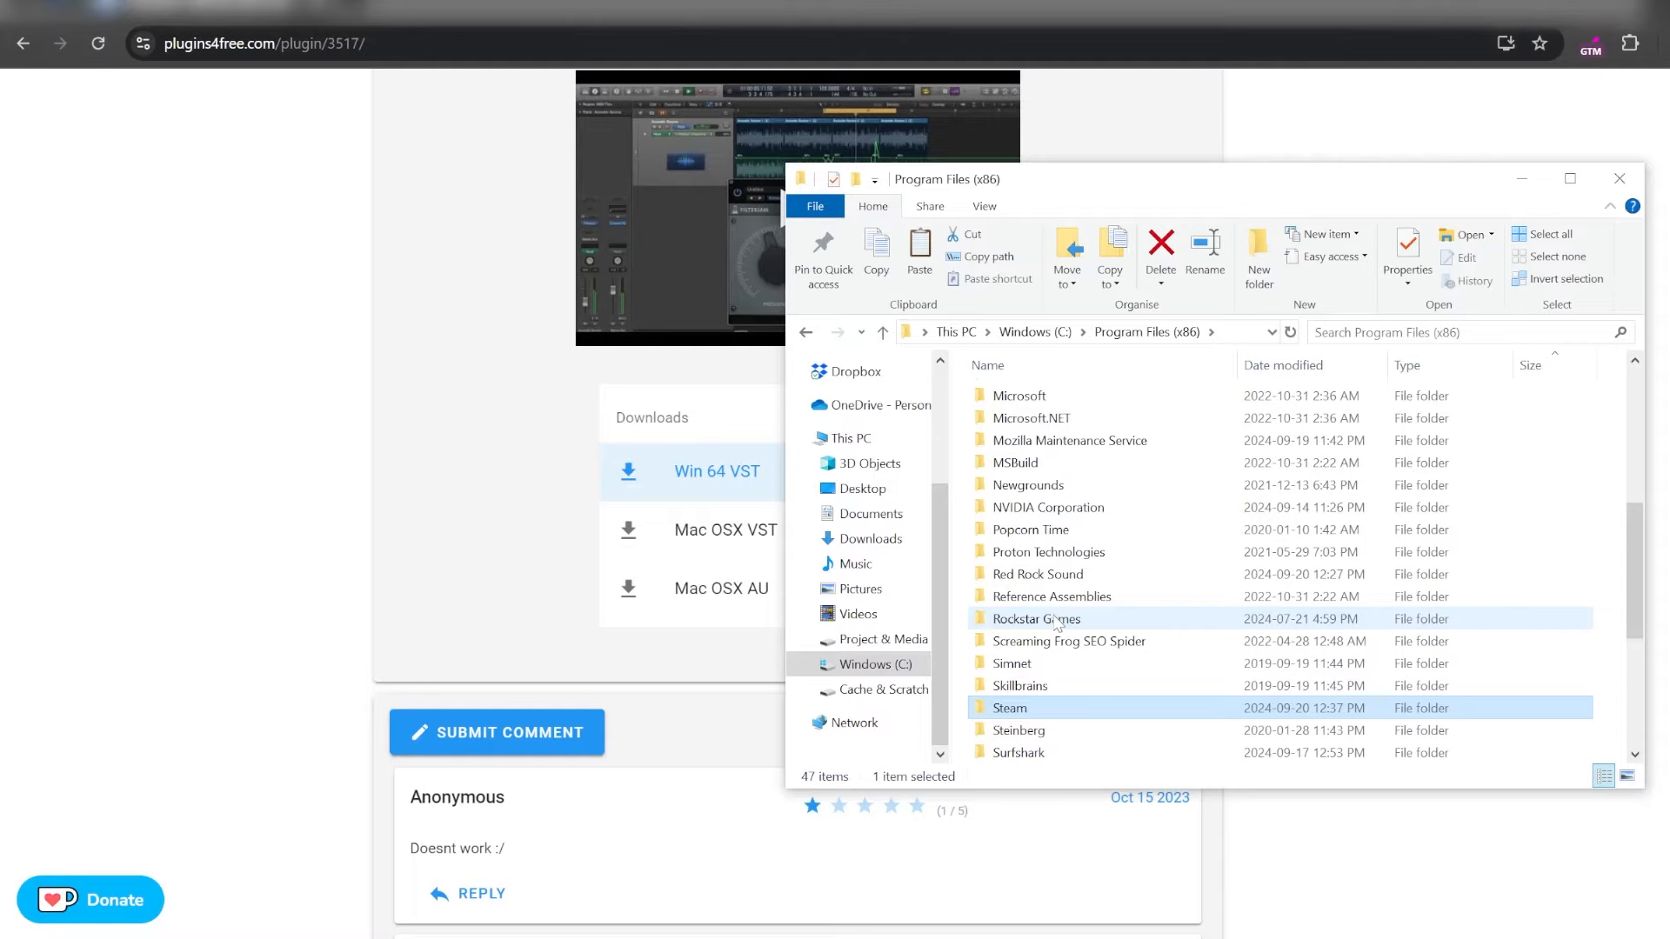
pyautogui.doubleClick(1018, 729)
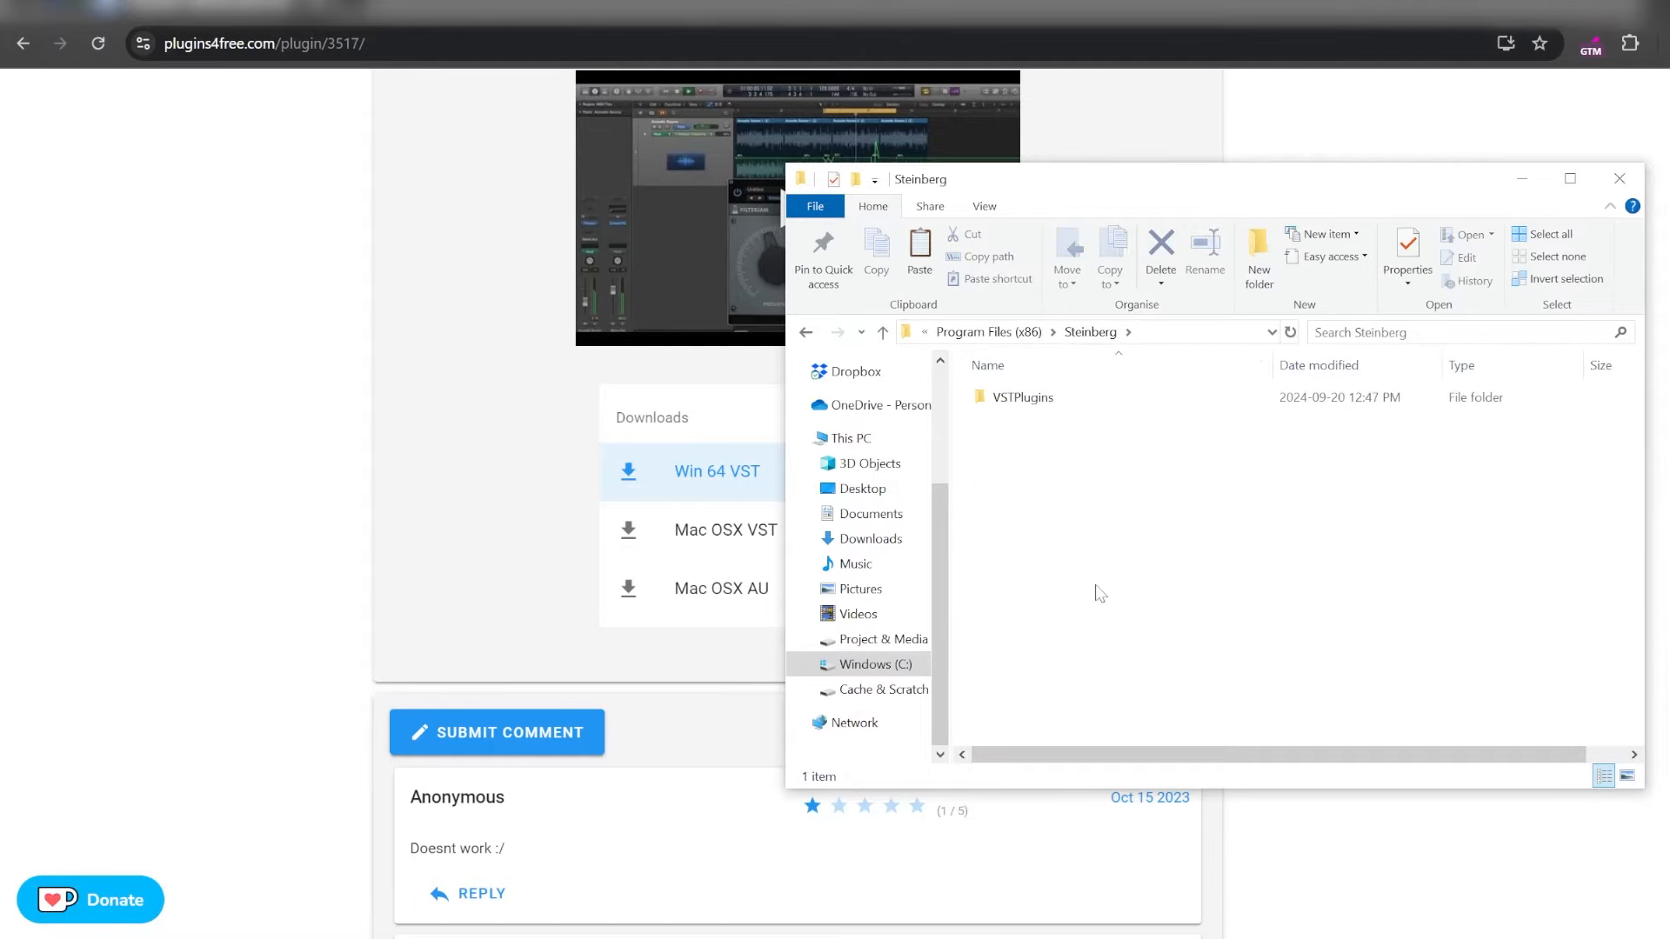
pyautogui.doubleClick(1023, 396)
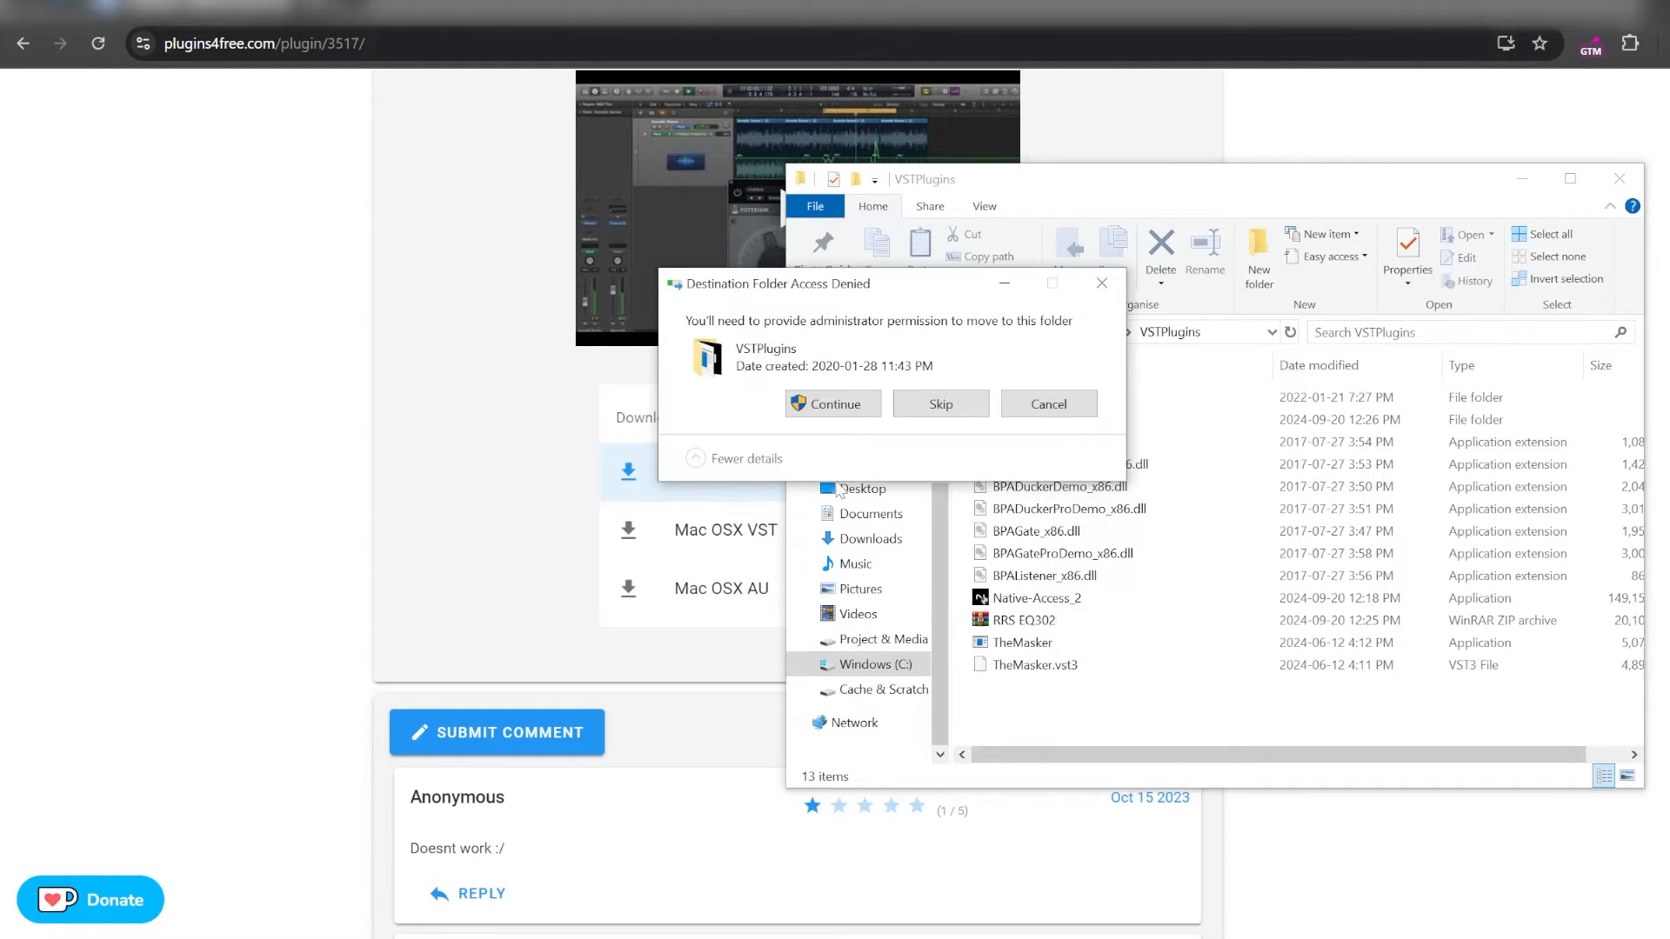
pyautogui.moveTo(831, 404)
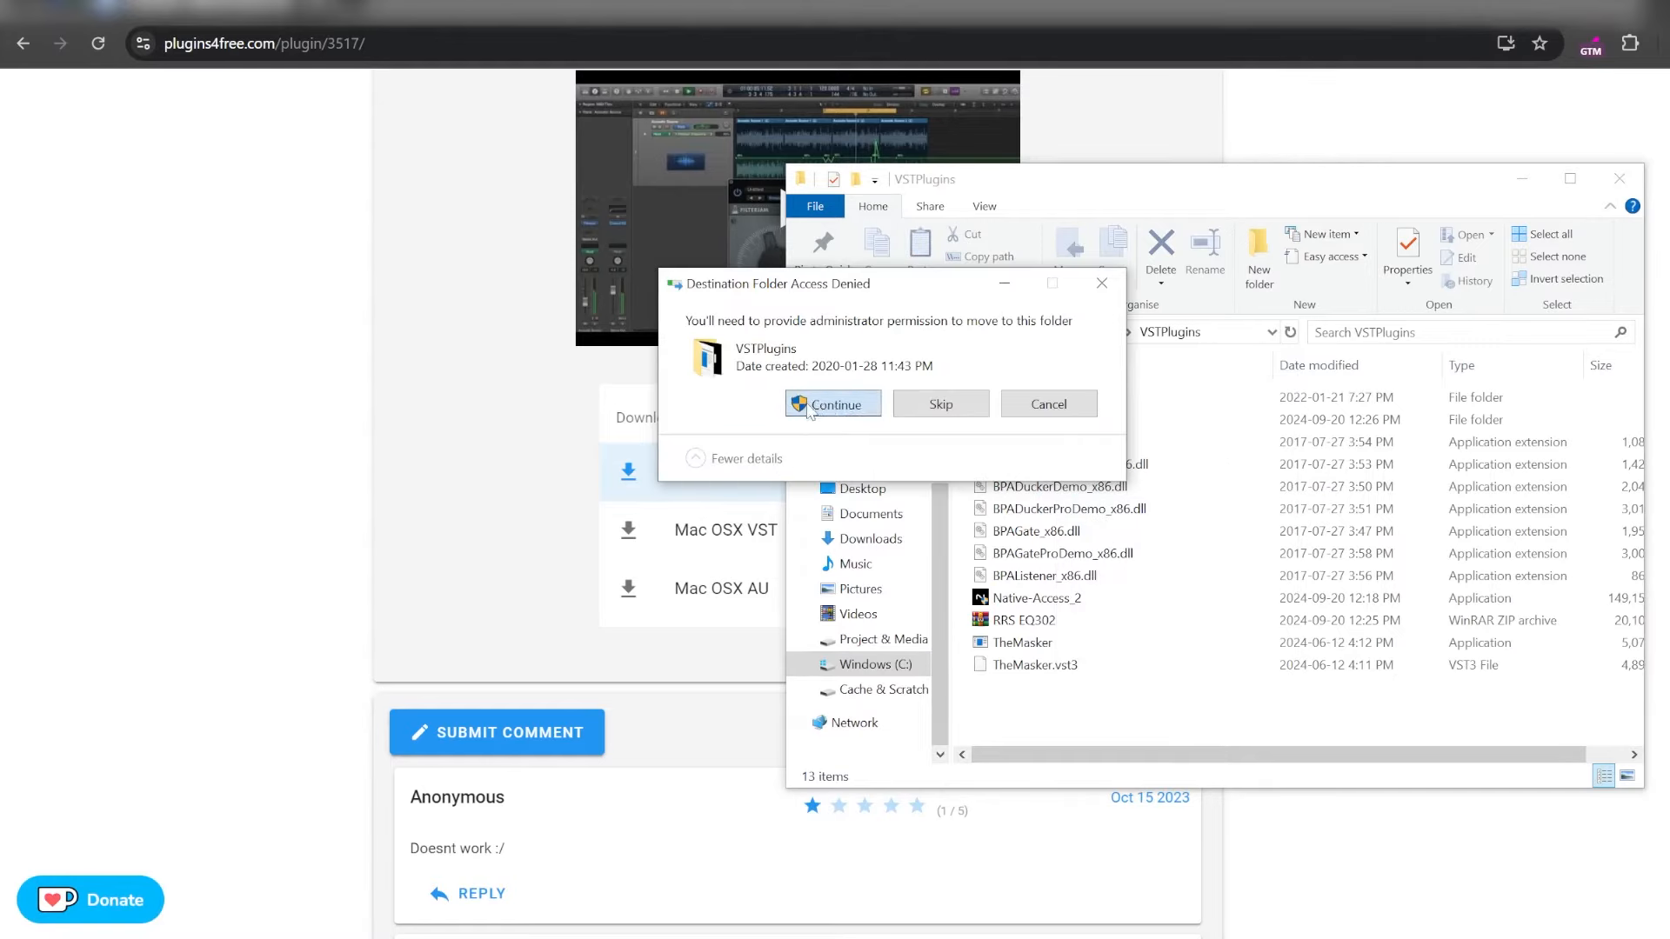
# - Allow the move as administrator, extract Filterjam.zip, and select the Filterjam 1.2.6 installer
pyautogui.click(834, 403)
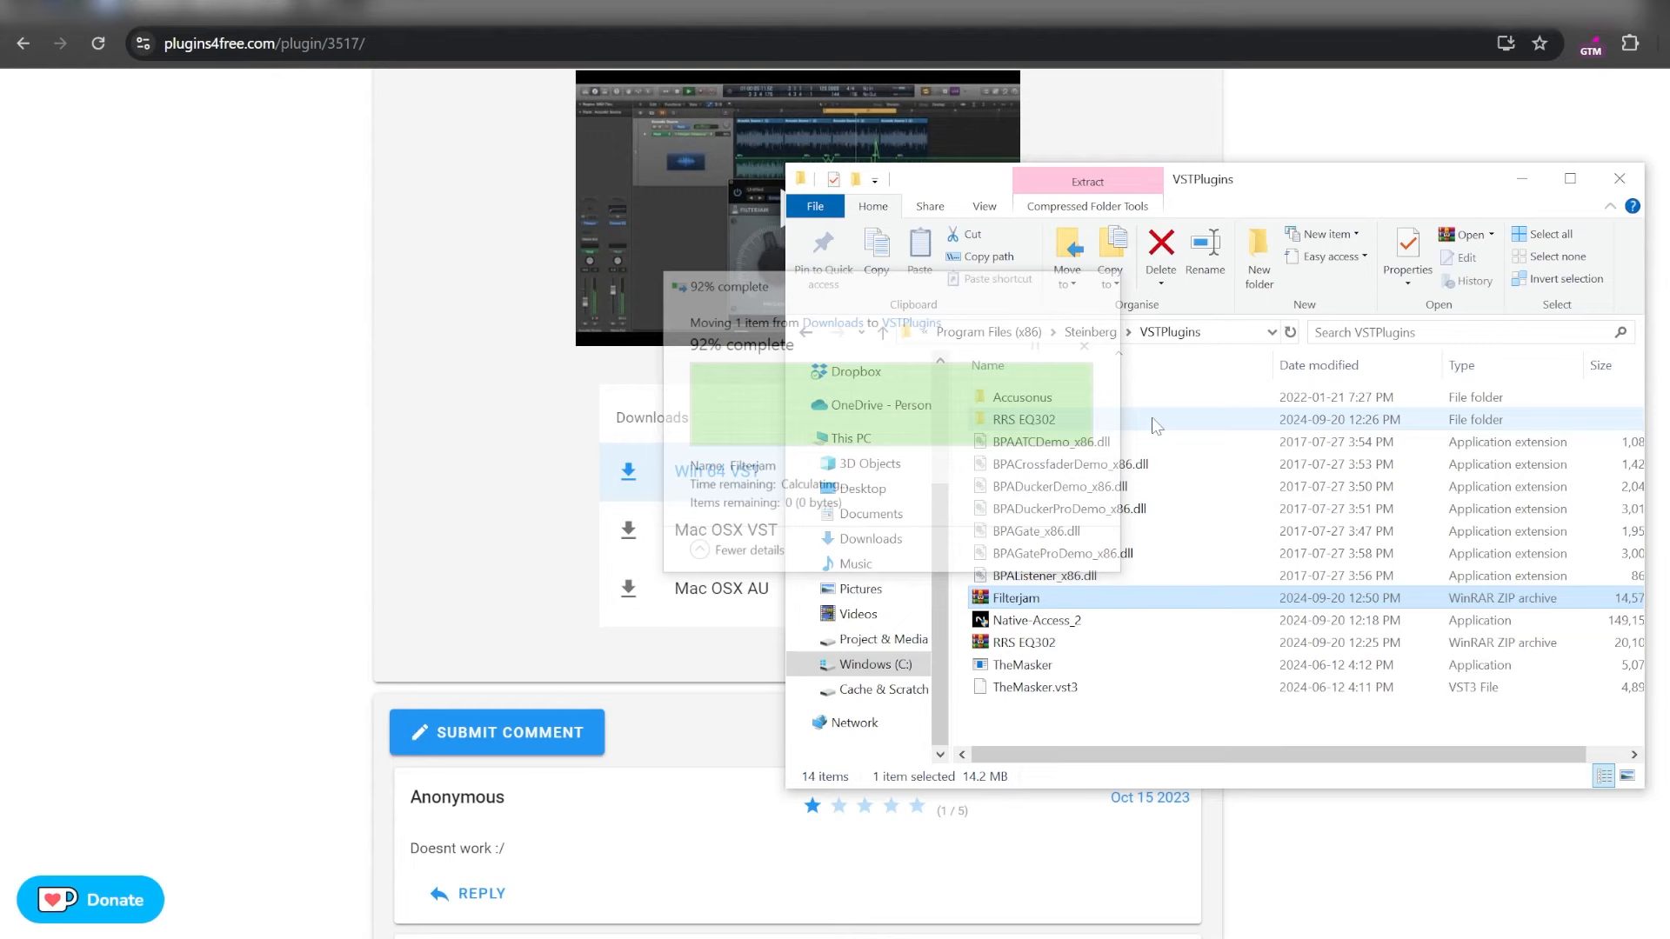
pyautogui.rightClick(1014, 597)
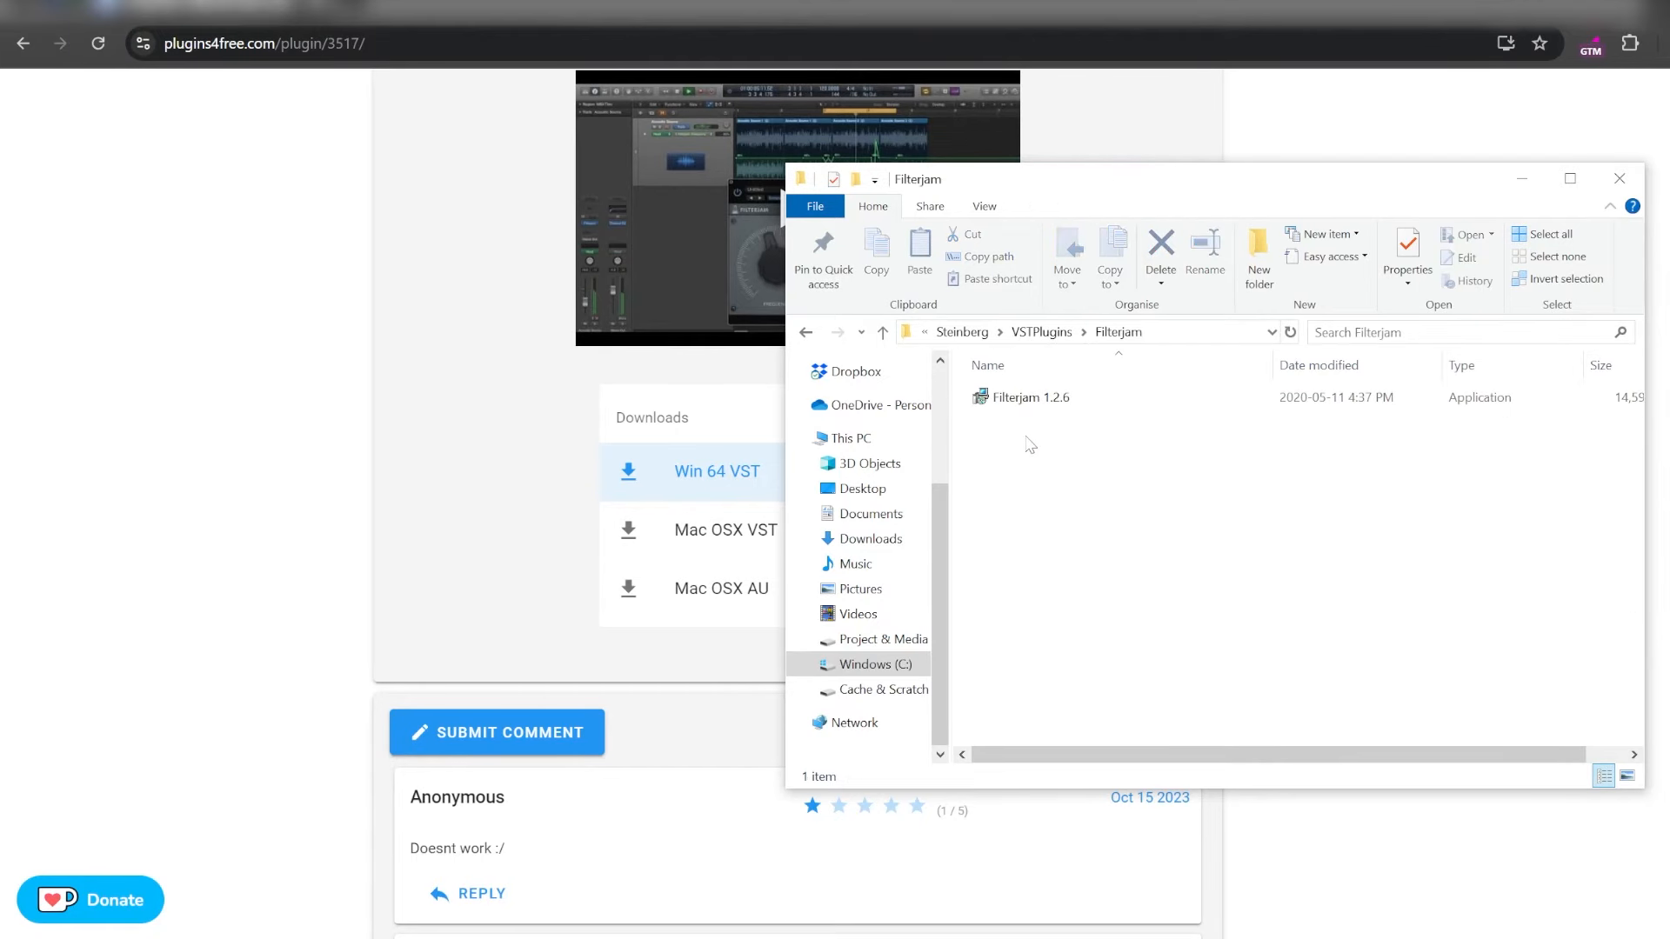
pyautogui.click(1023, 397)
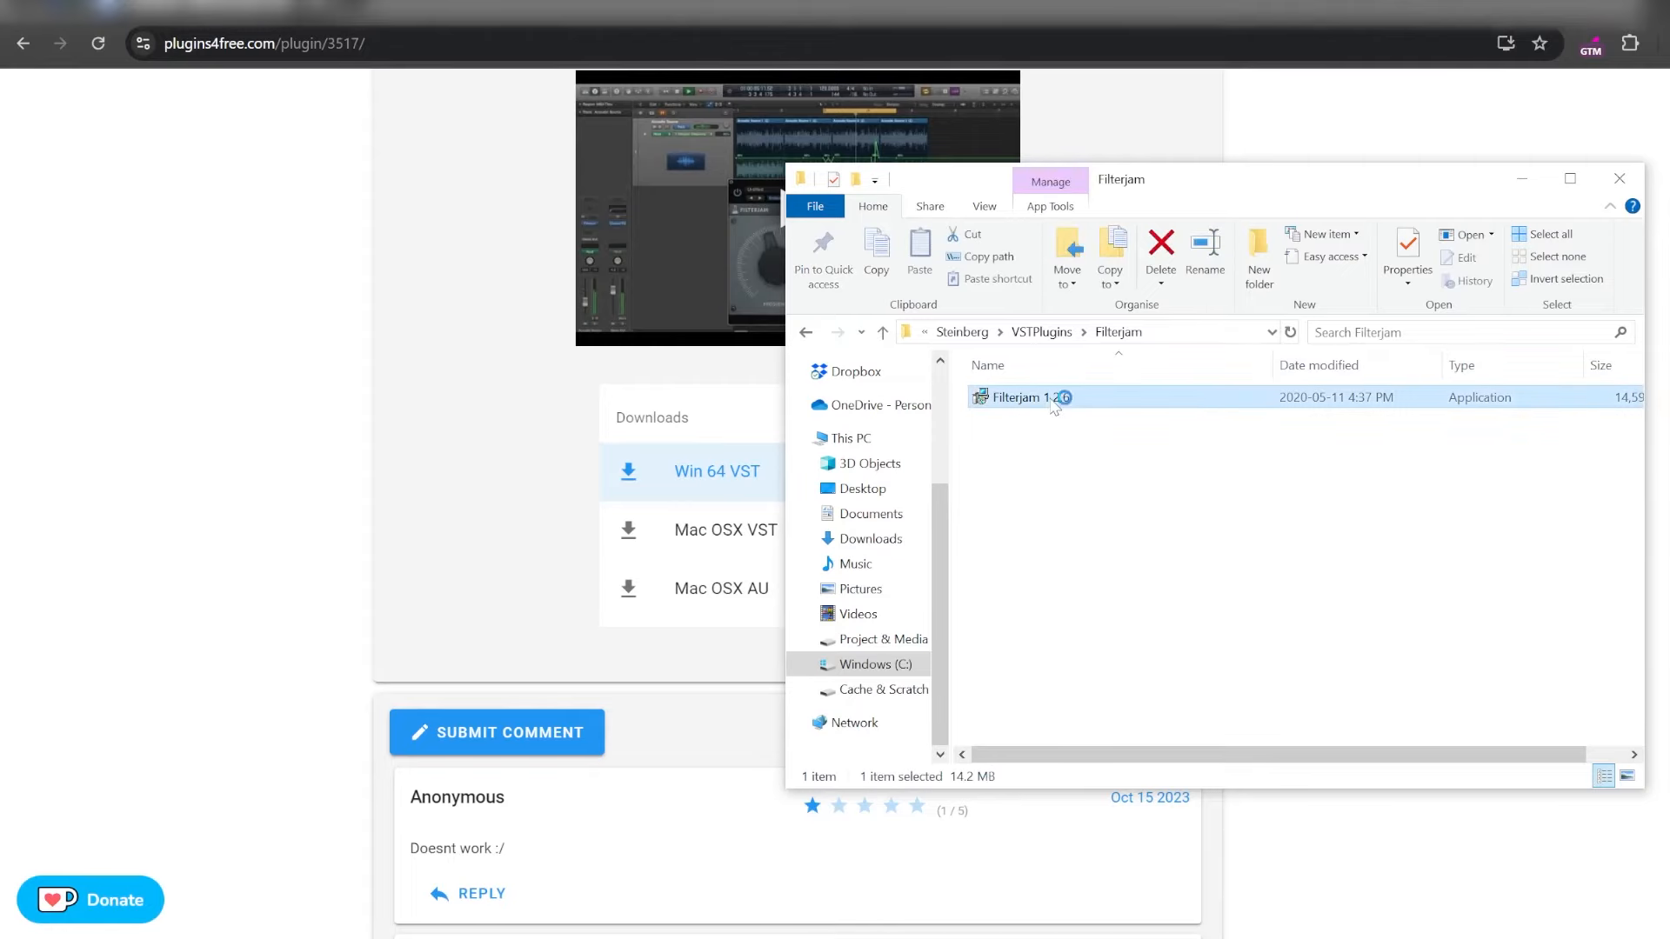
# - Run Filterjam 1.2.6 setup, accept the license, install VST2/VST3/AAX components and finish
pyautogui.doubleClick(1023, 397)
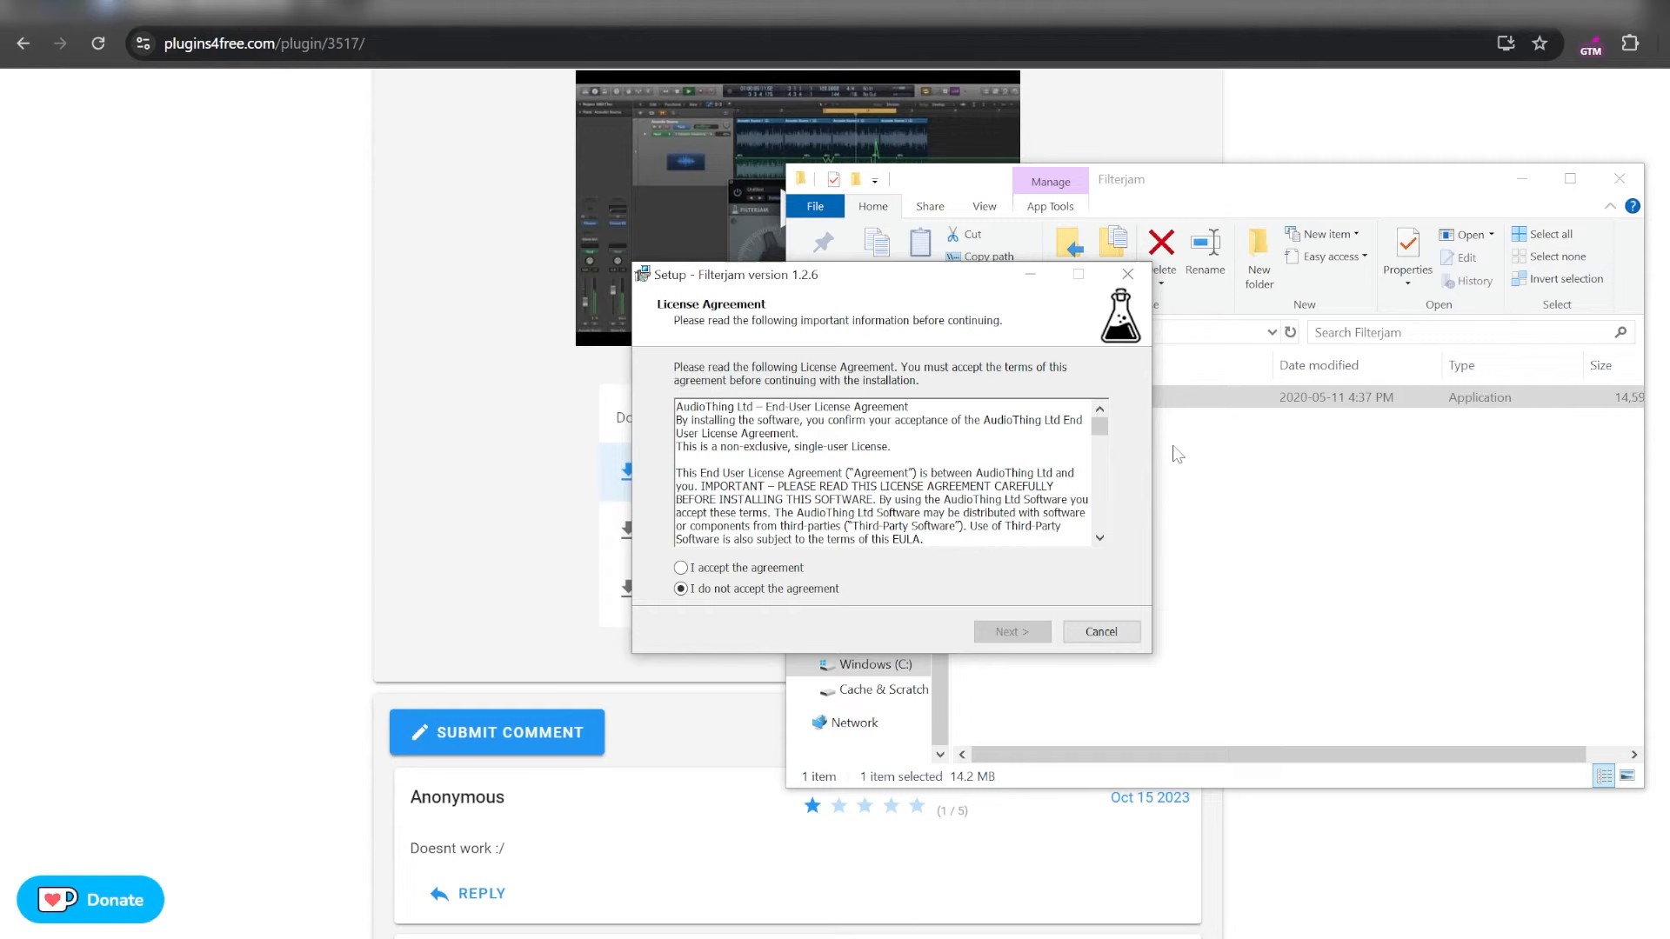
pyautogui.click(681, 568)
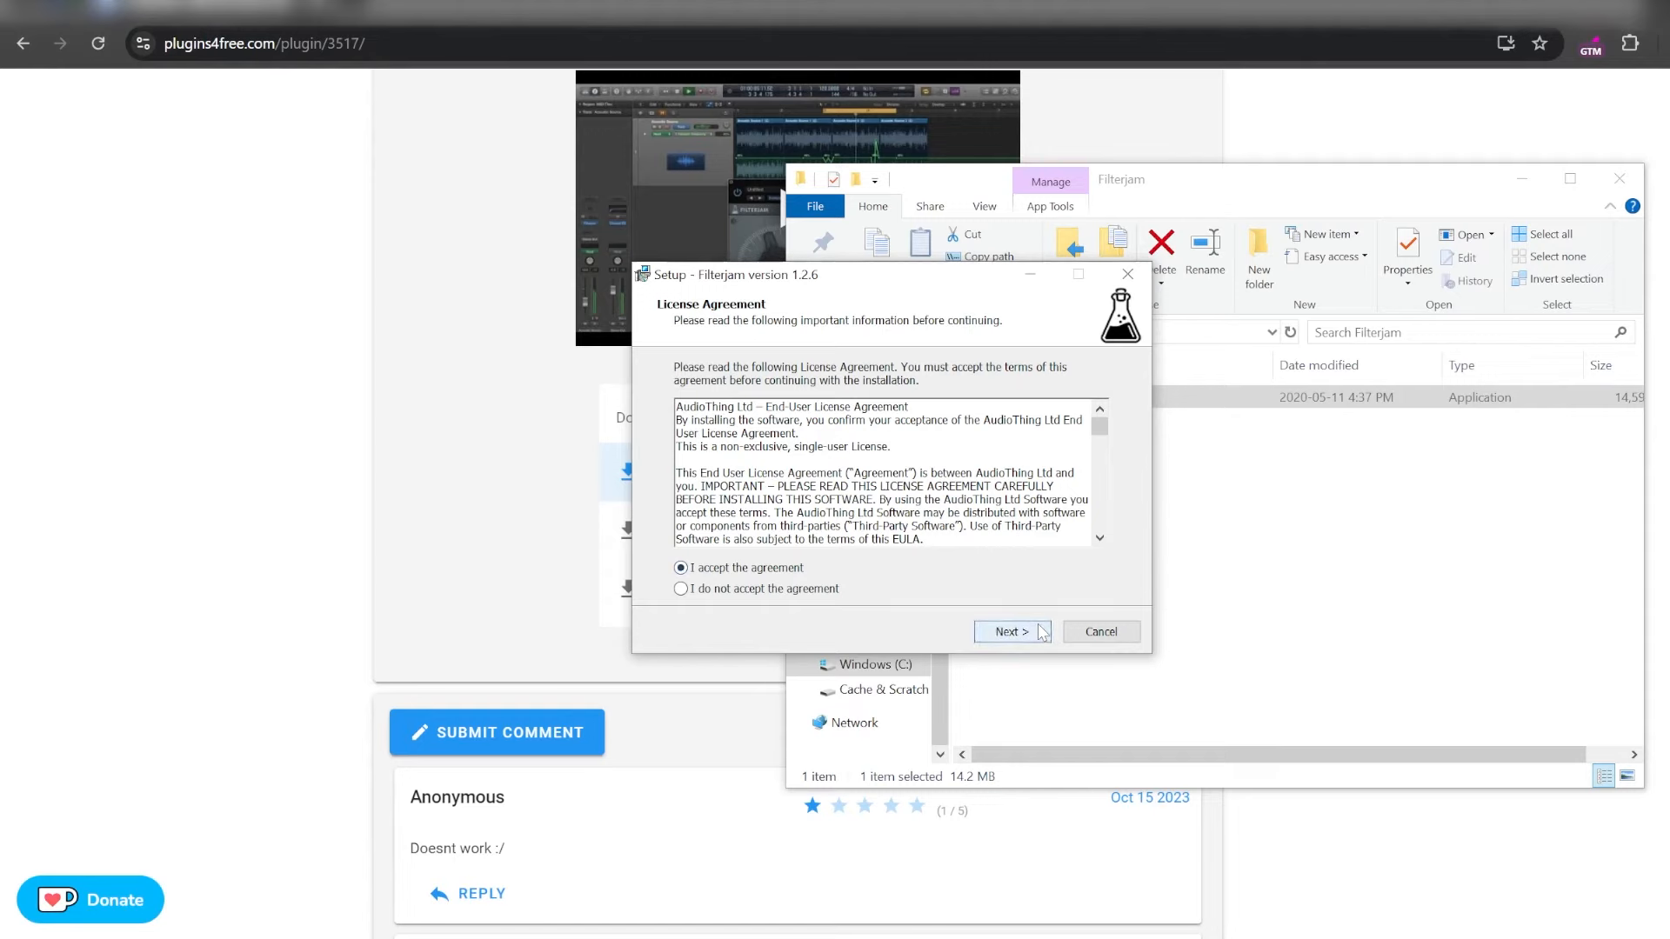
pyautogui.click(1009, 631)
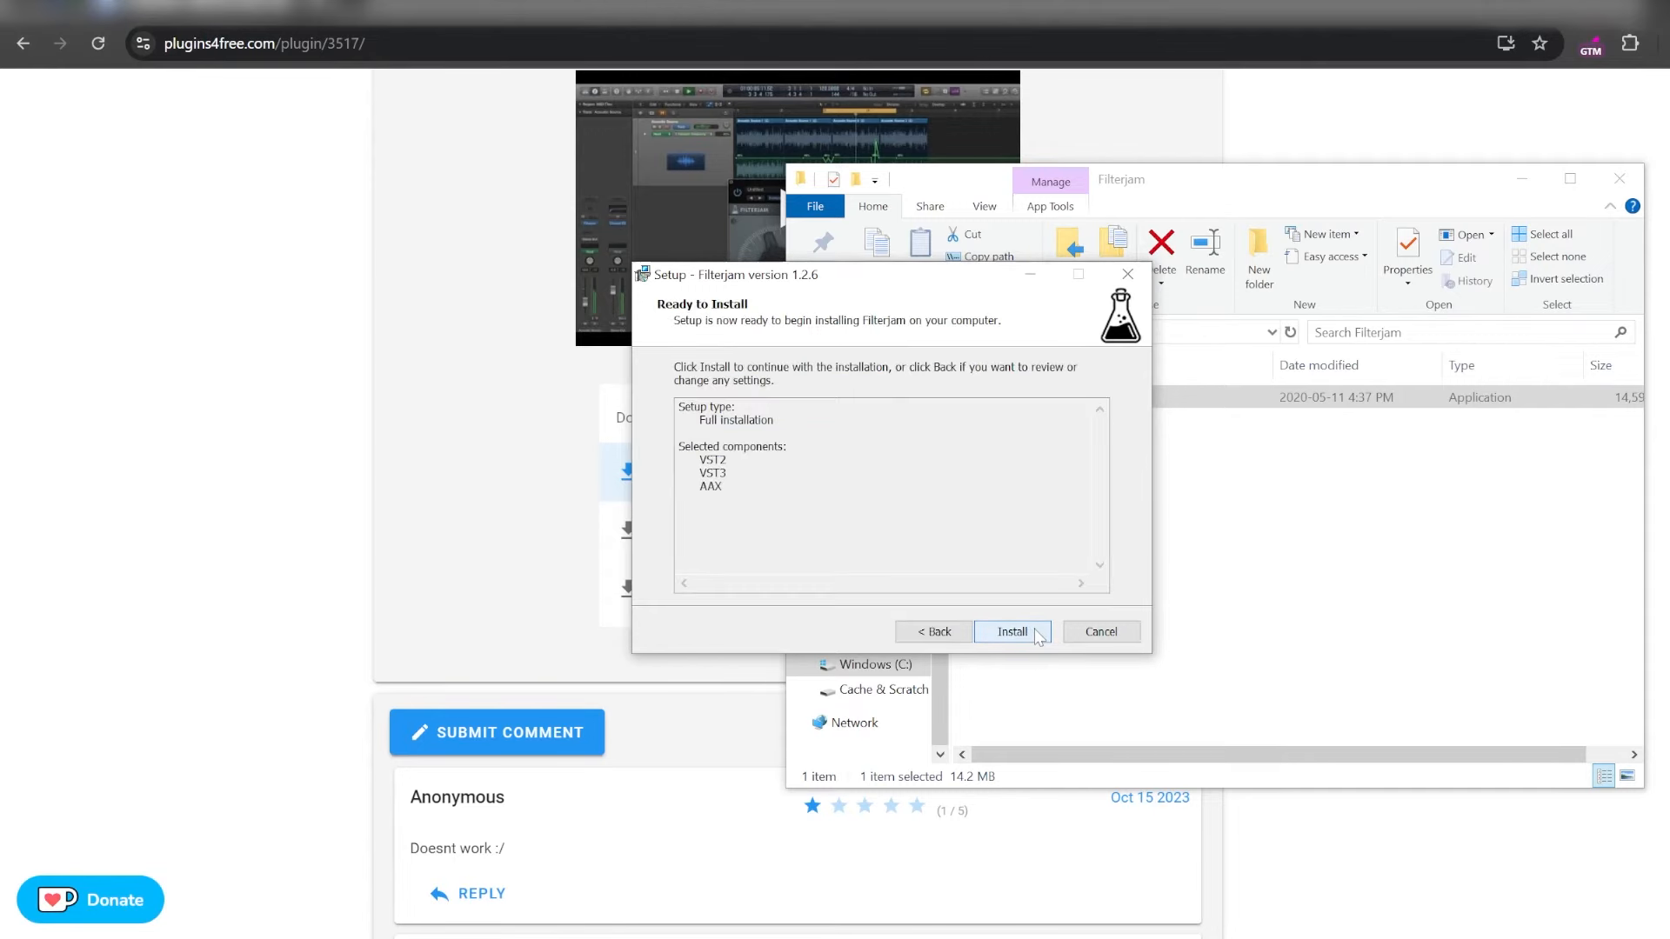
pyautogui.click(1009, 630)
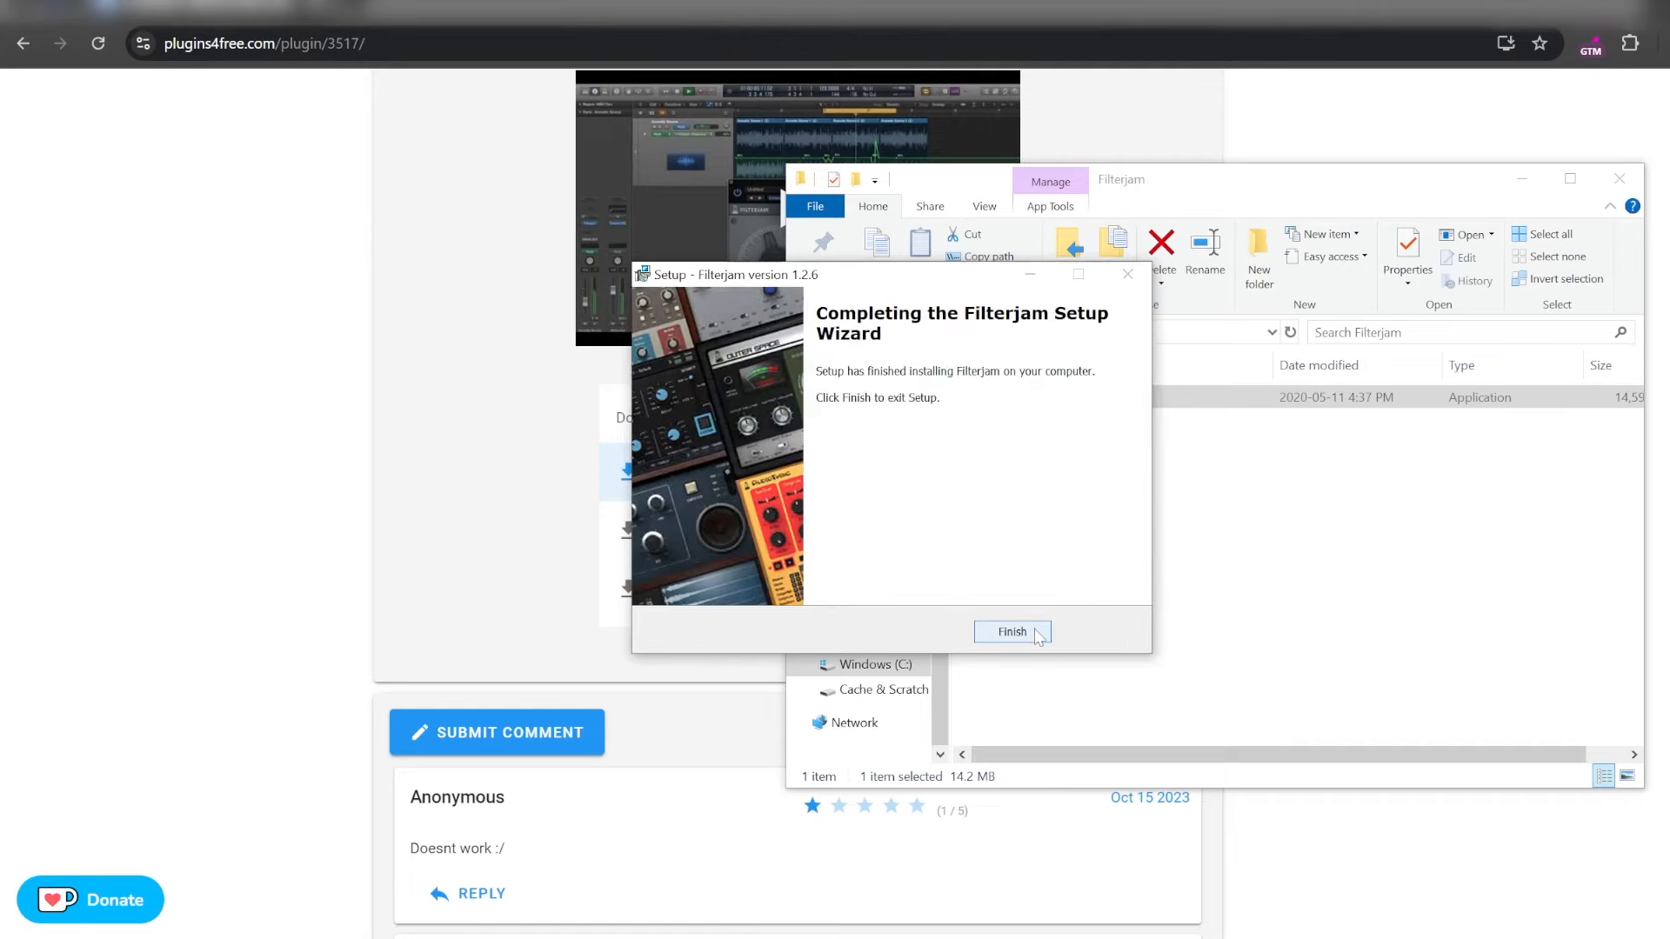
pyautogui.click(1010, 632)
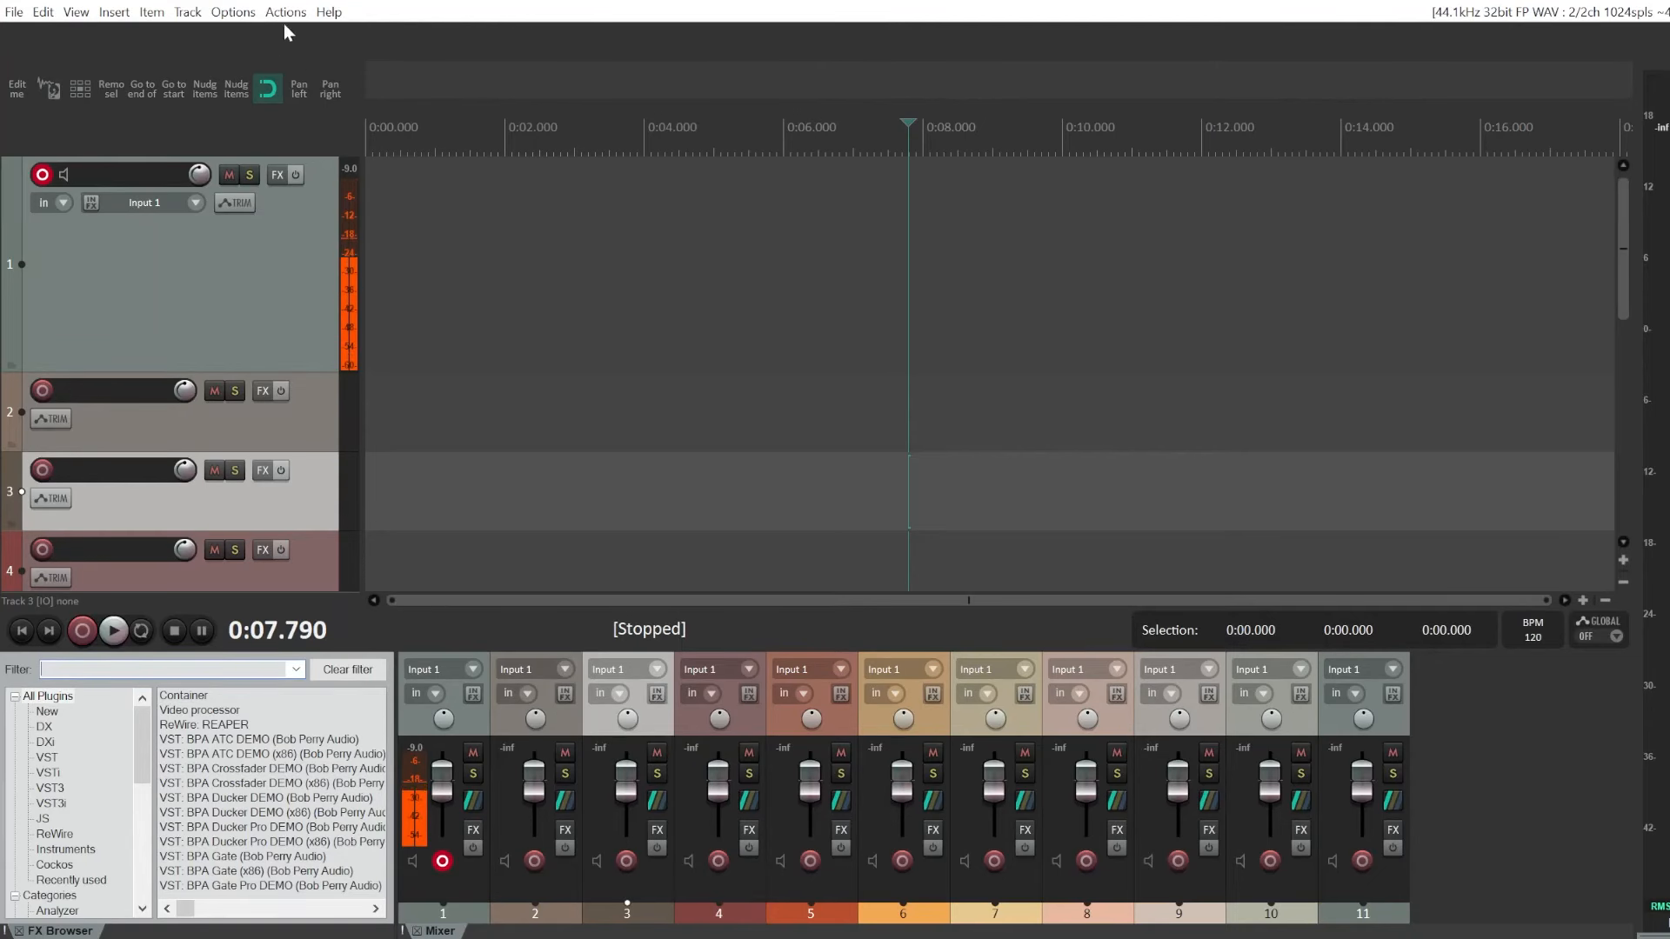
# - Reach the Plug-ins > VST page of REAPER Preferences via the Options menu
pyautogui.click(232, 12)
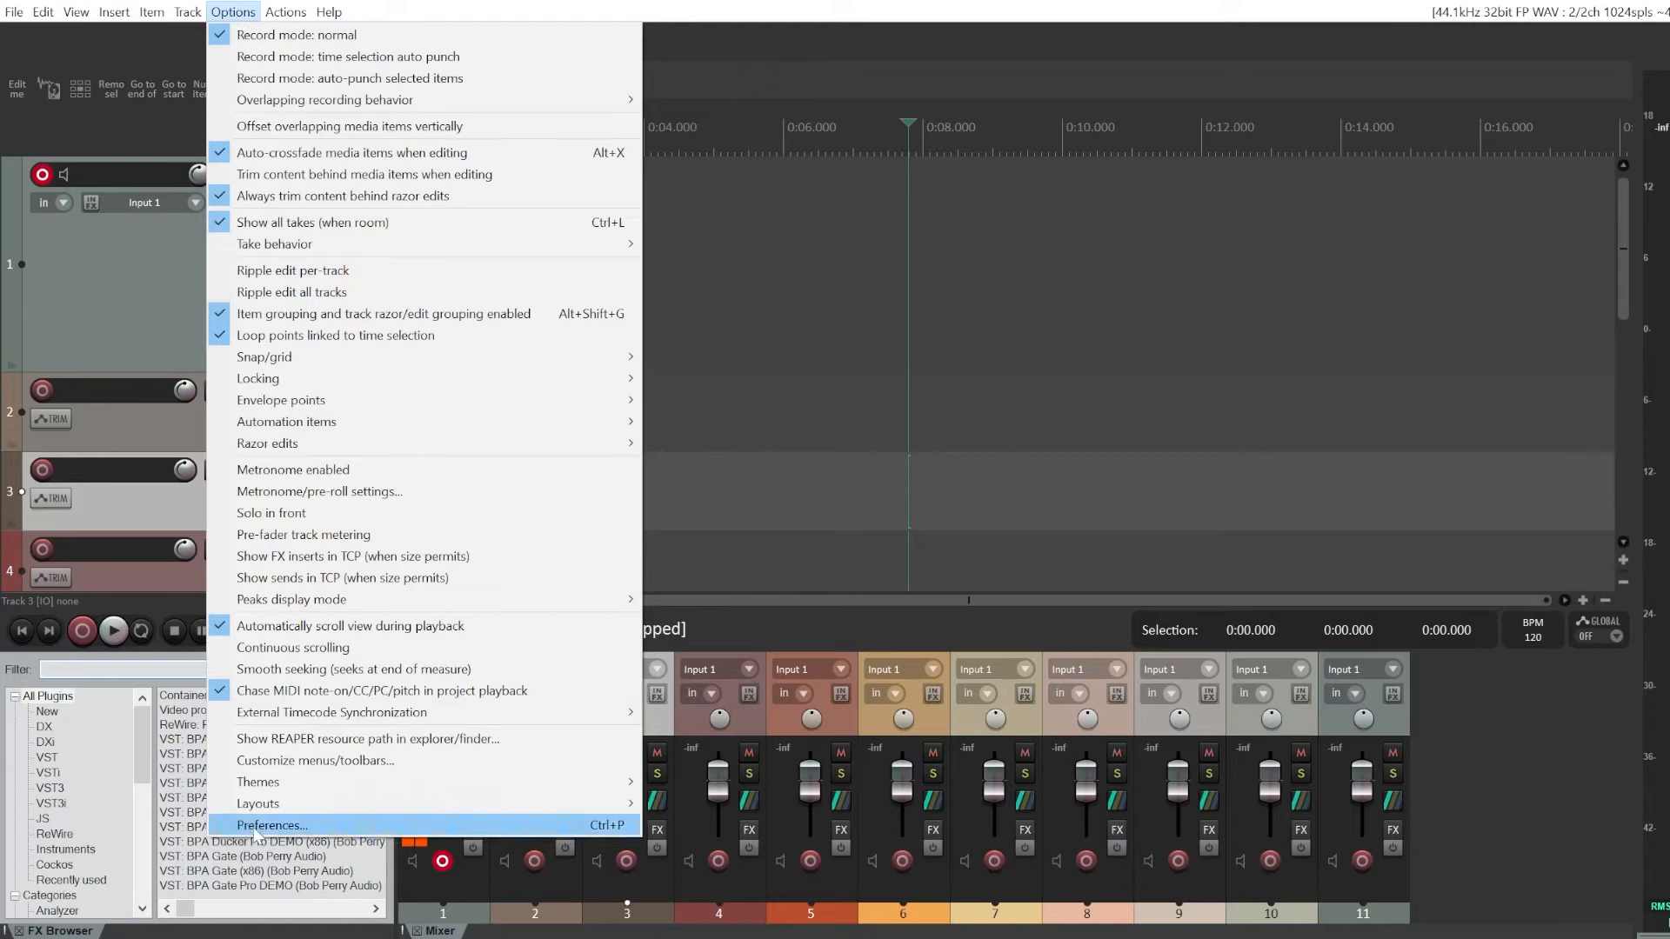
pyautogui.click(271, 824)
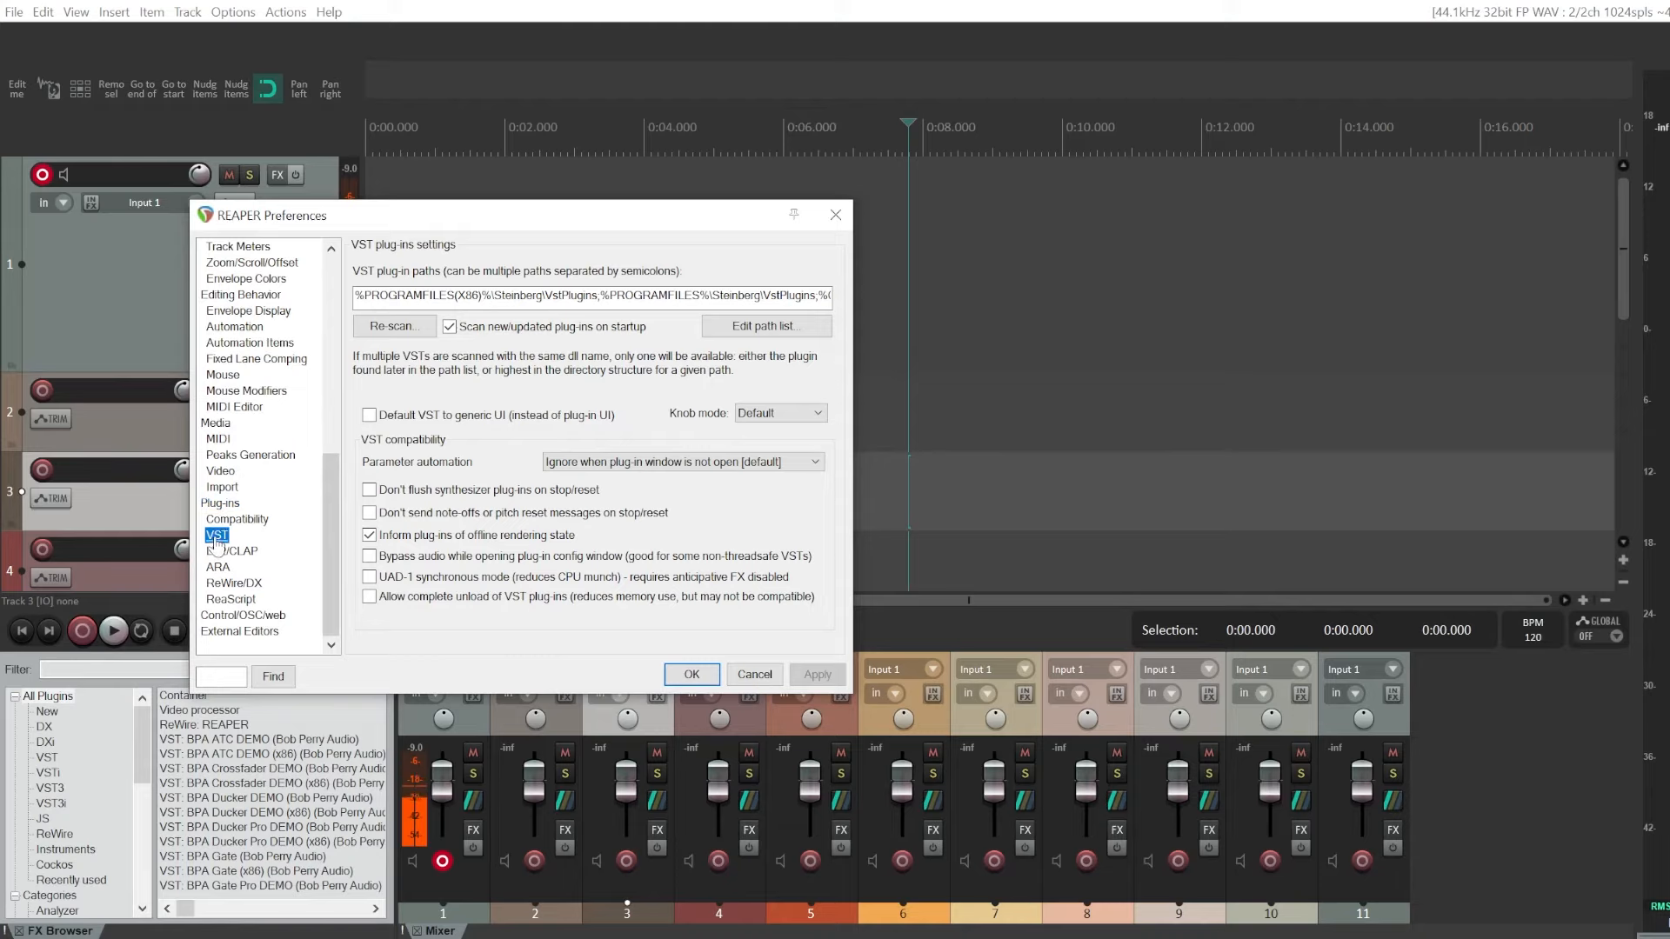
pyautogui.moveTo(395, 325)
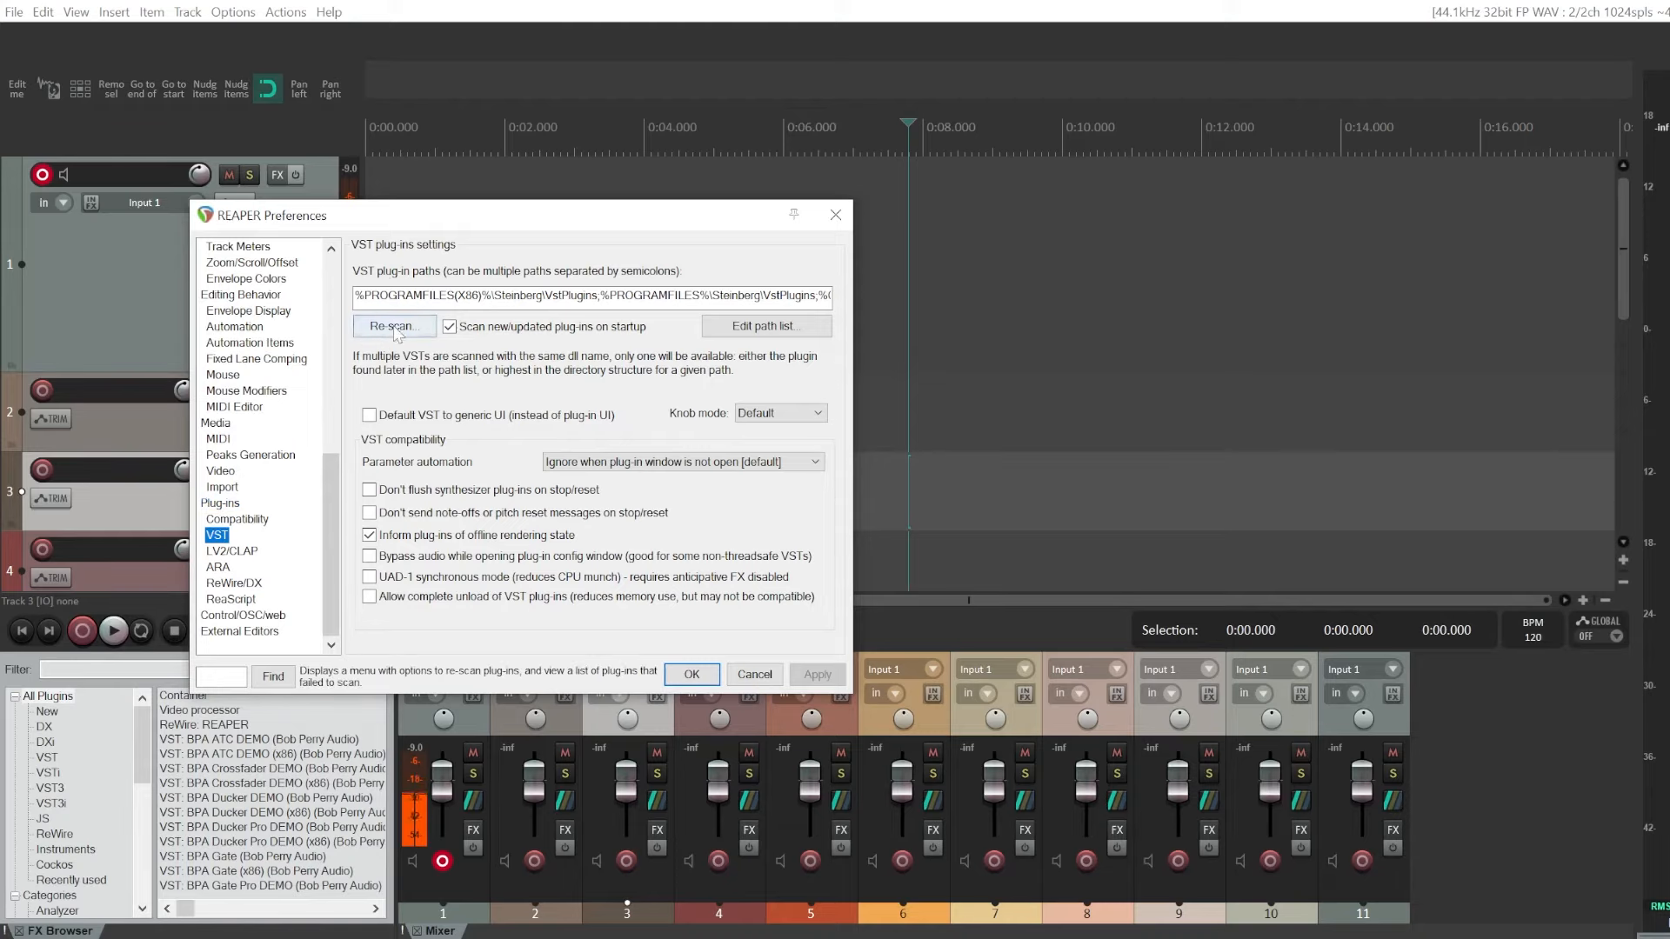
# - Clear cache and re-scan all VST paths, then pick Filterjam's VST3 entry in the FX Browser
pyautogui.click(393, 326)
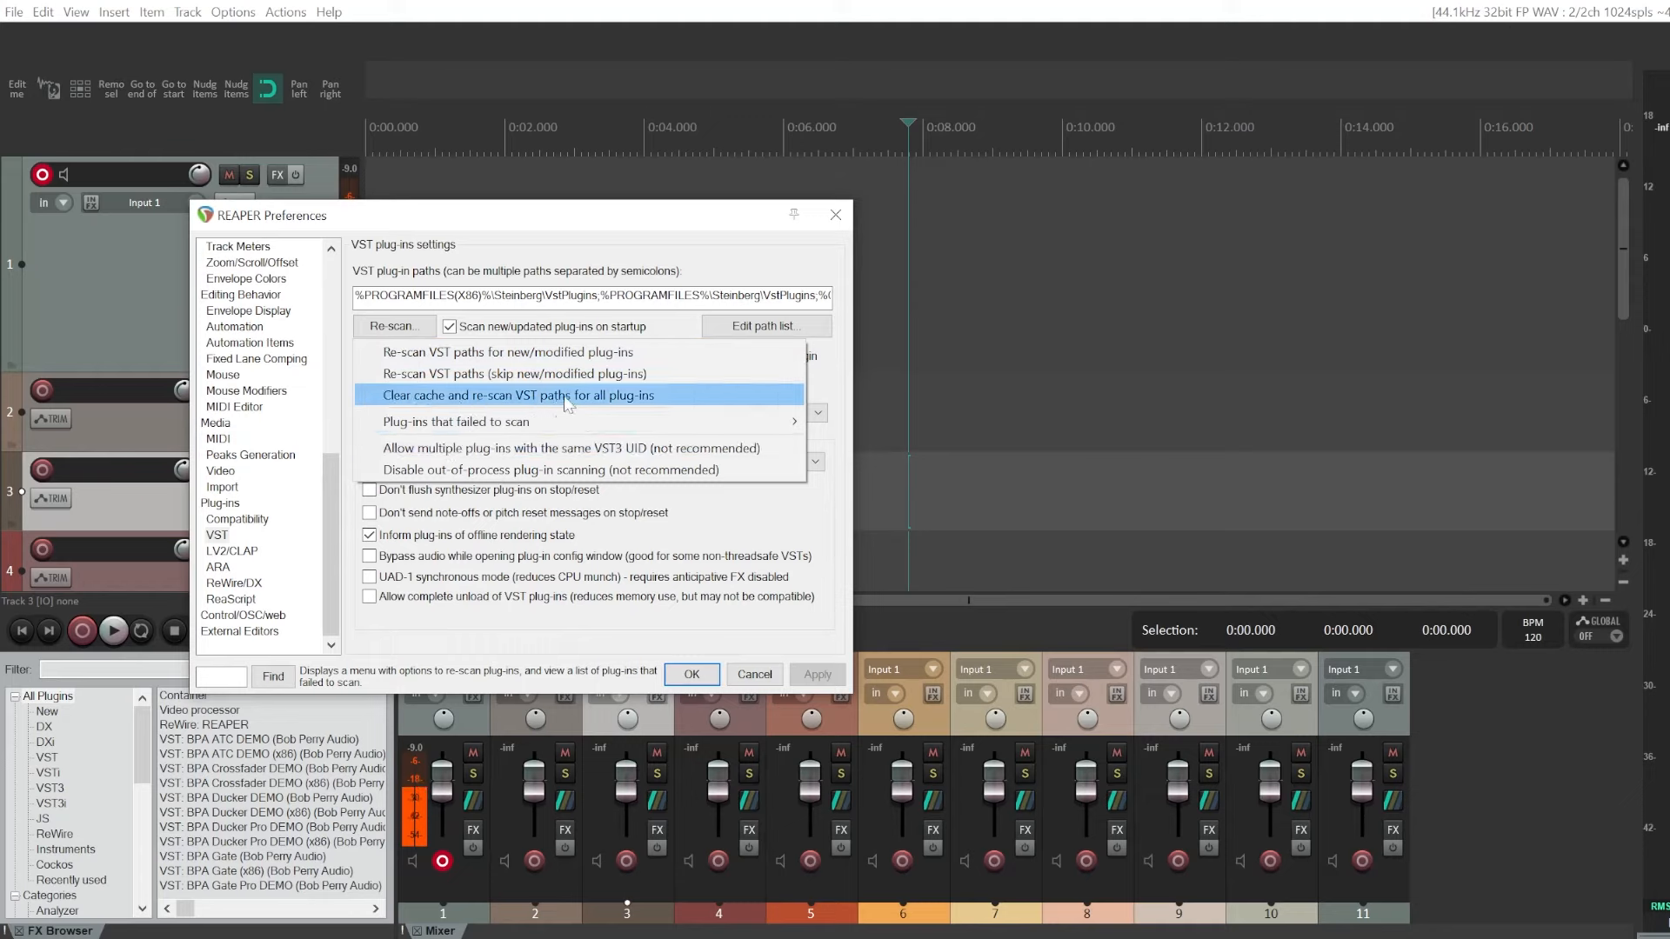
pyautogui.click(518, 395)
pyautogui.write('filt')
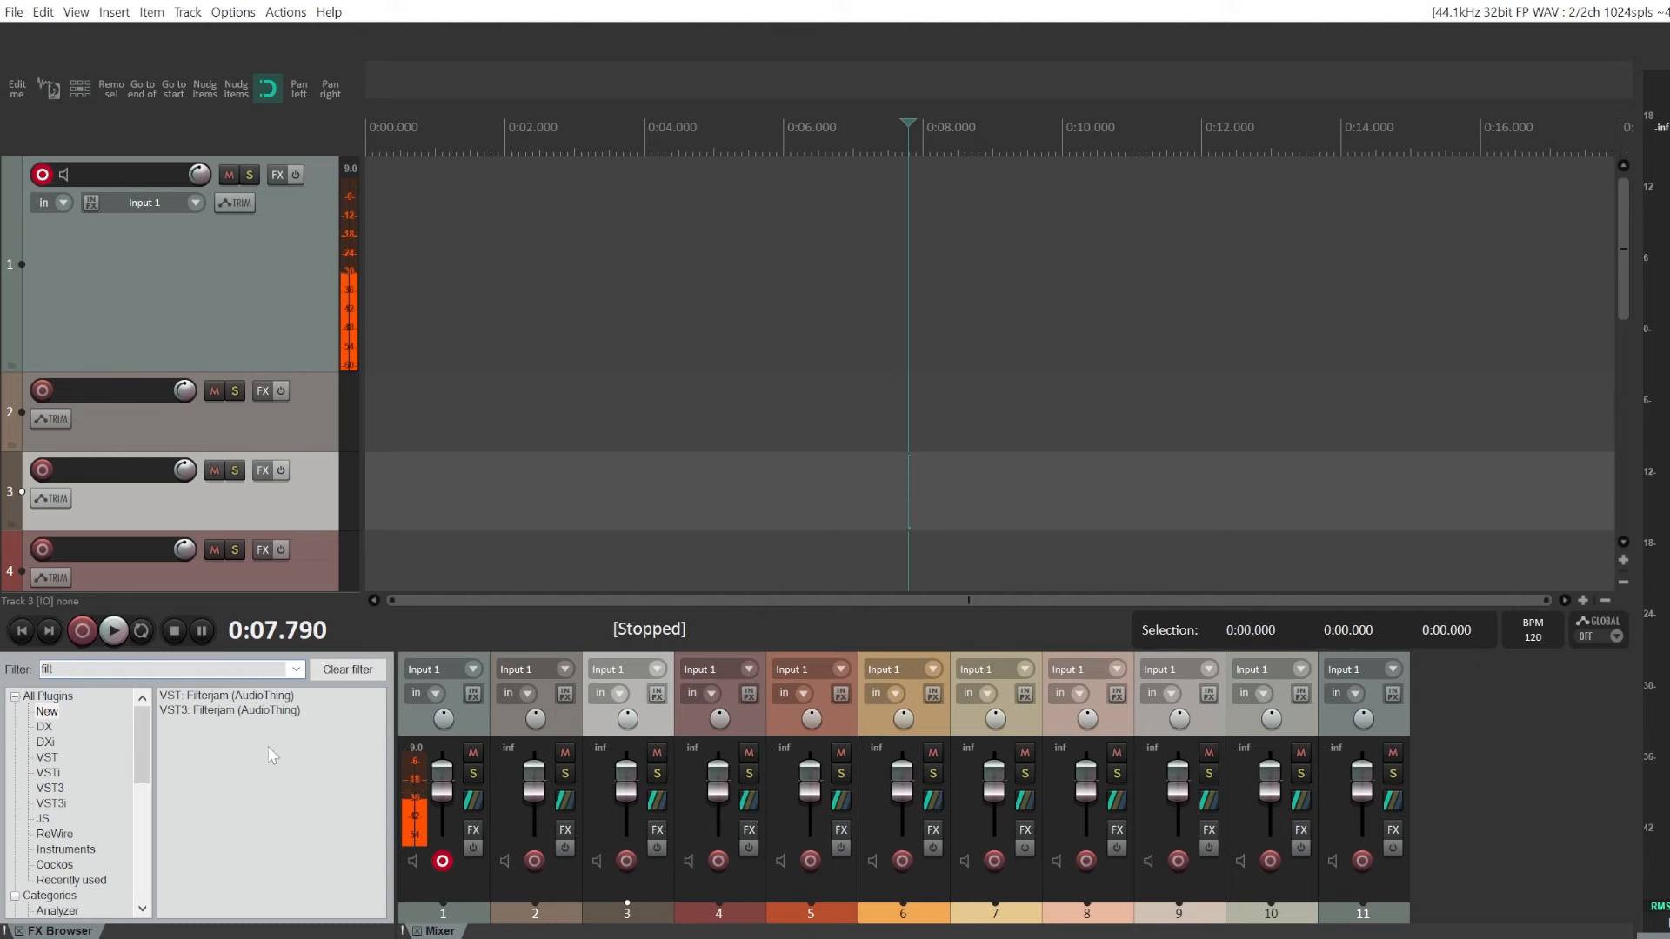
pyautogui.click(228, 710)
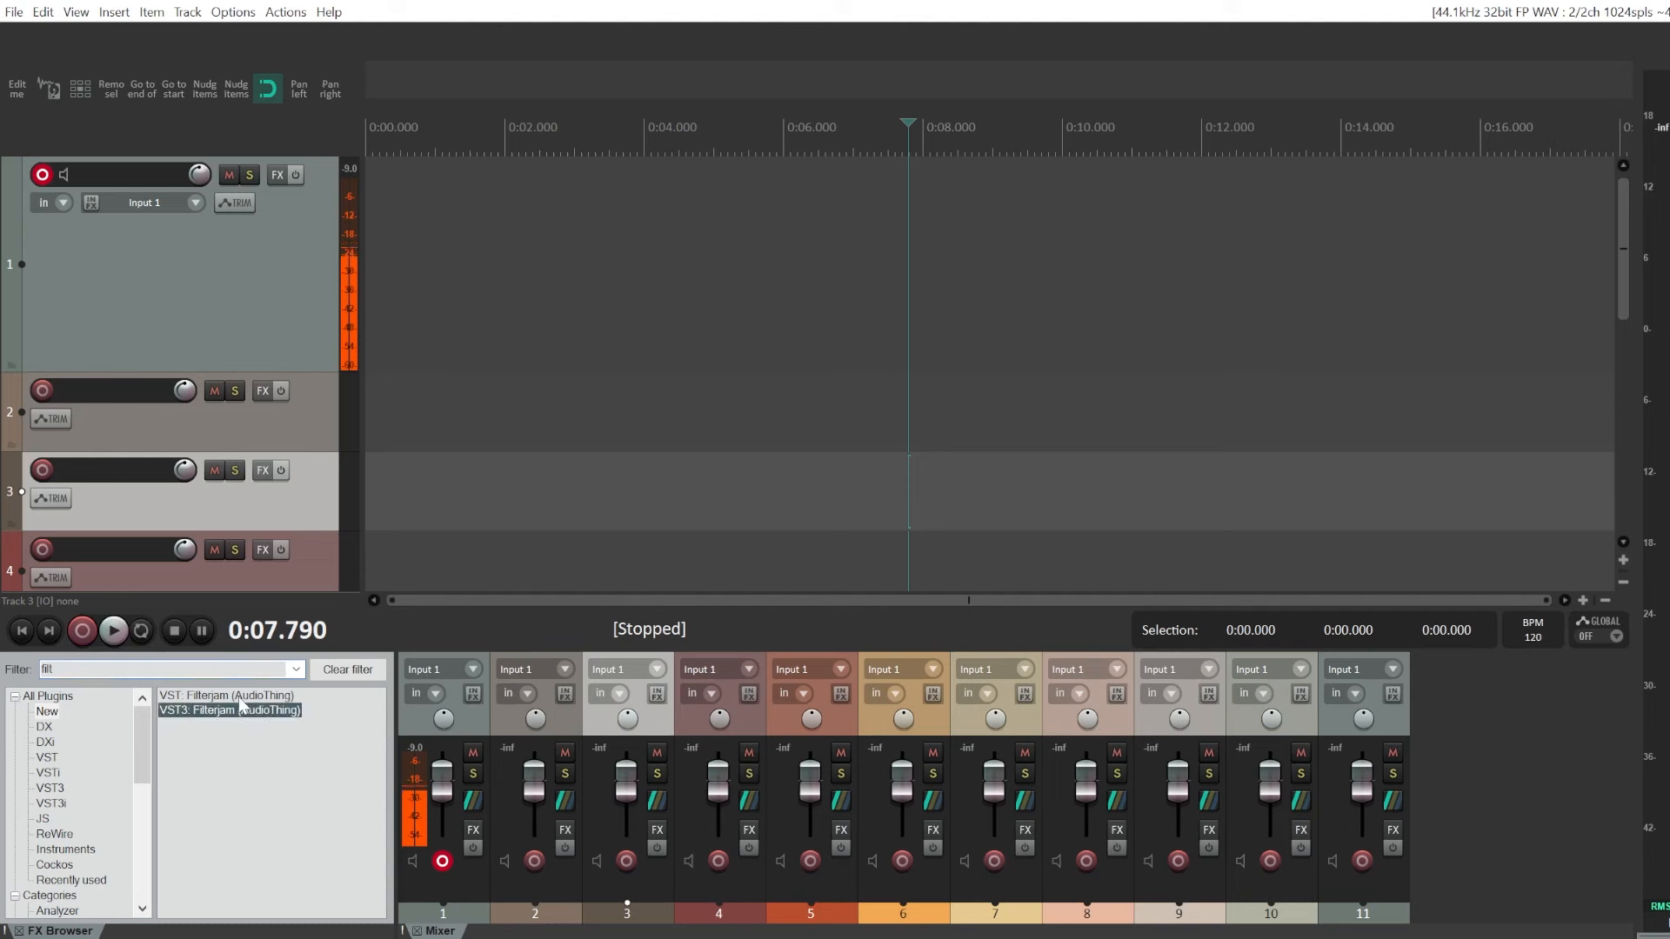